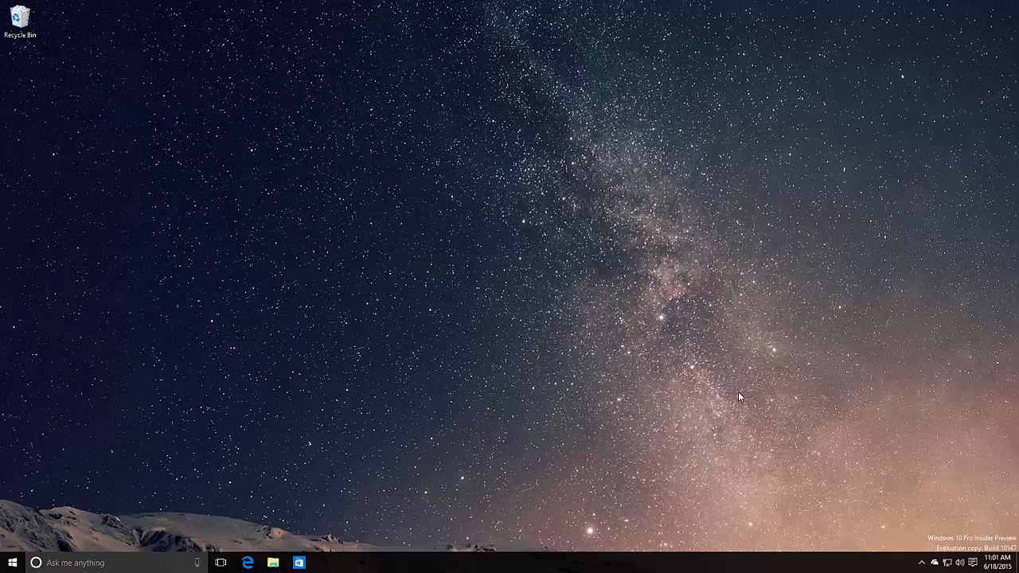
# Open the Start menu to show the most-used apps and live tiles
pyautogui.click(12, 563)
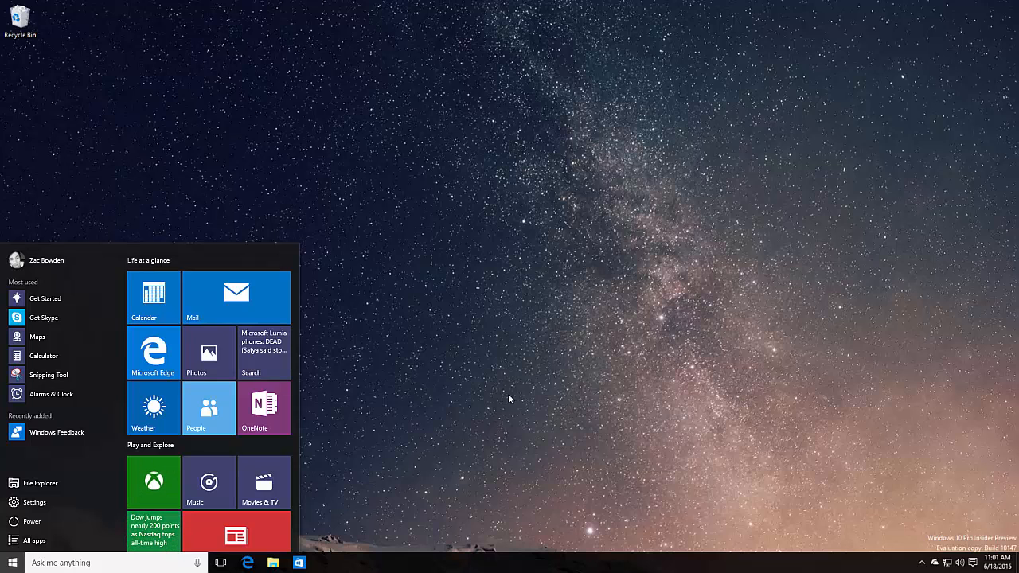
# Launch Microsoft Edge and switch its theme to Dark in Settings
pyautogui.click(152, 352)
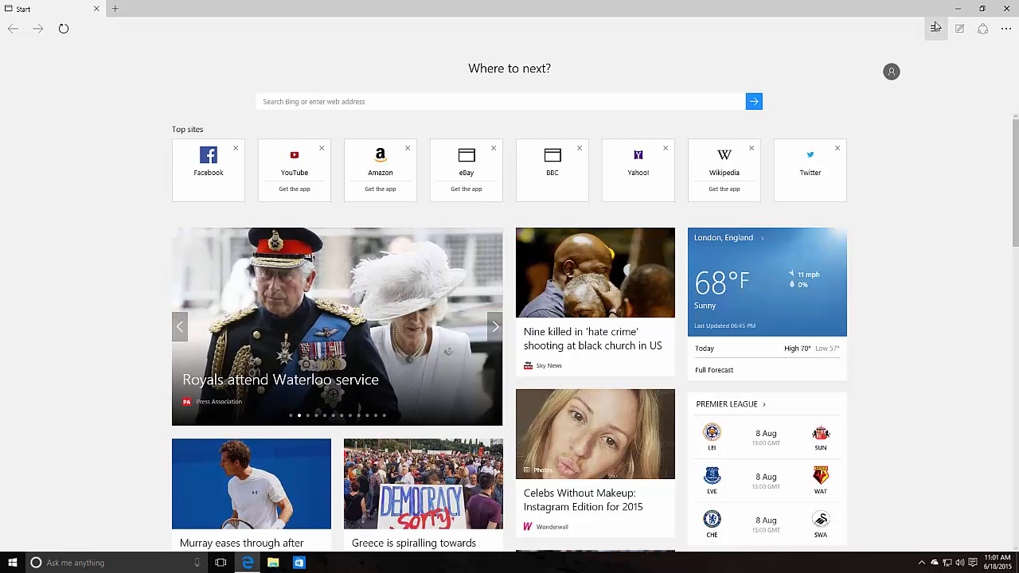
pyautogui.moveTo(985, 34)
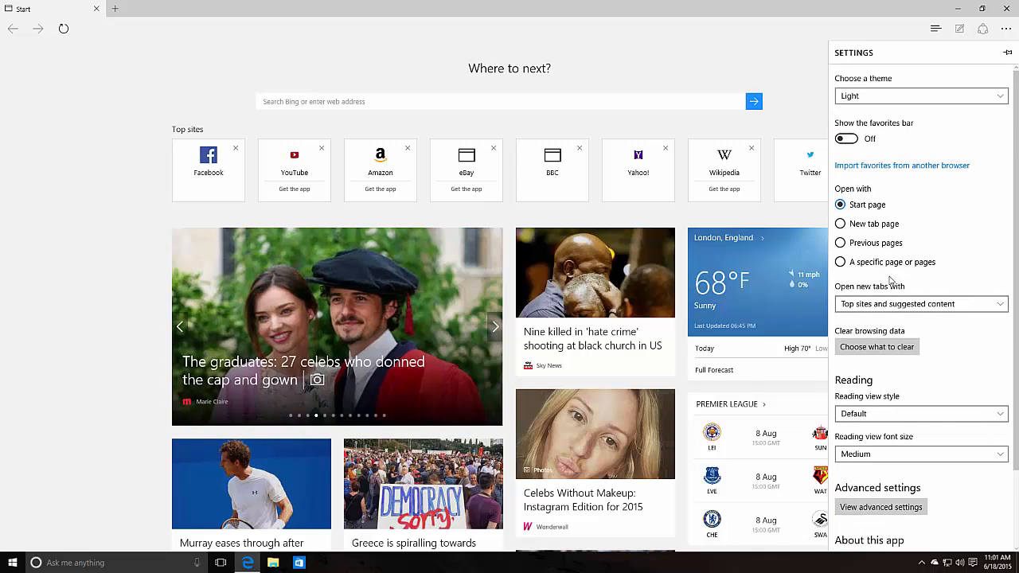
pyautogui.click(921, 96)
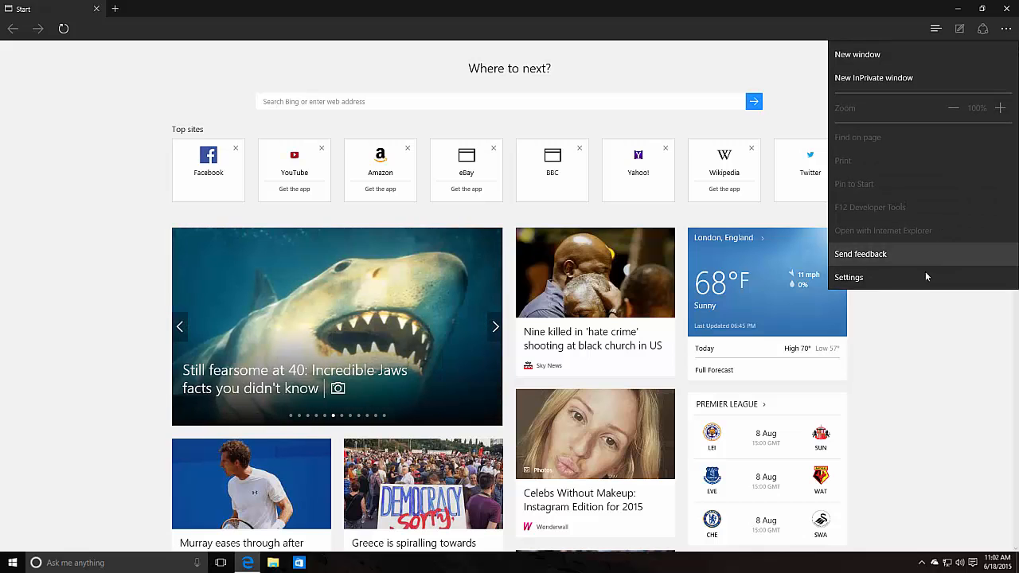
pyautogui.click(849, 277)
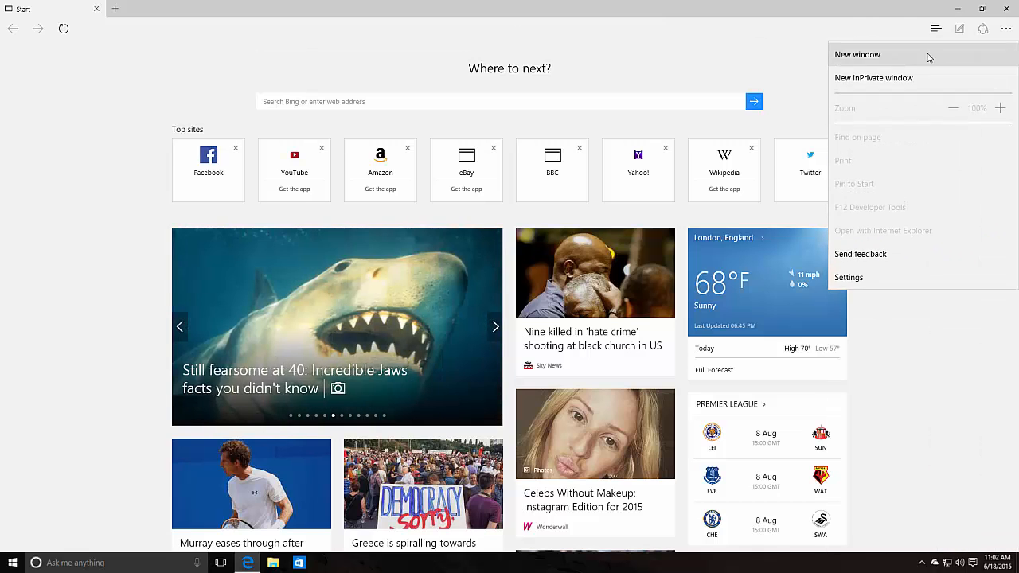
pyautogui.click(849, 277)
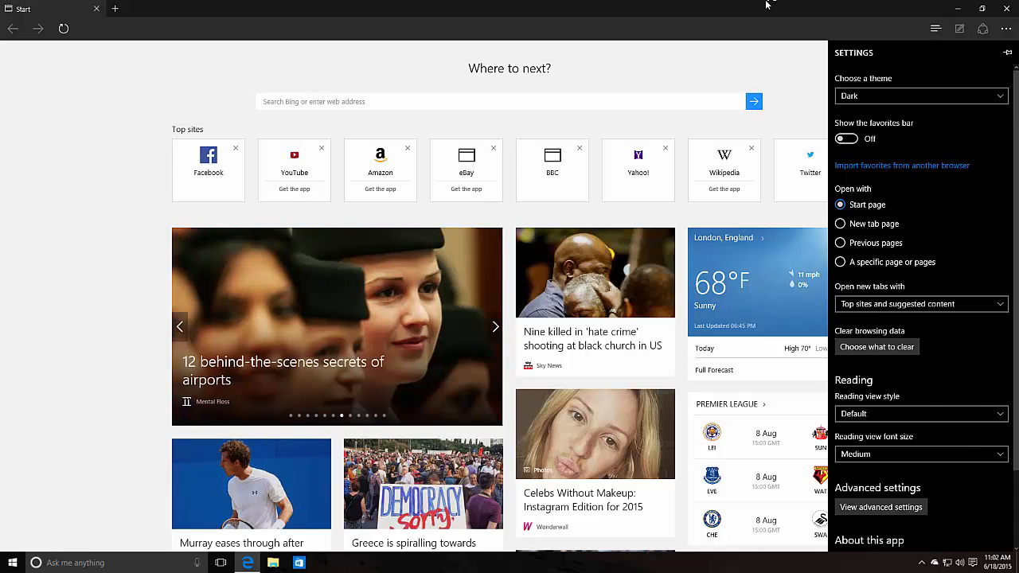
pyautogui.click(936, 29)
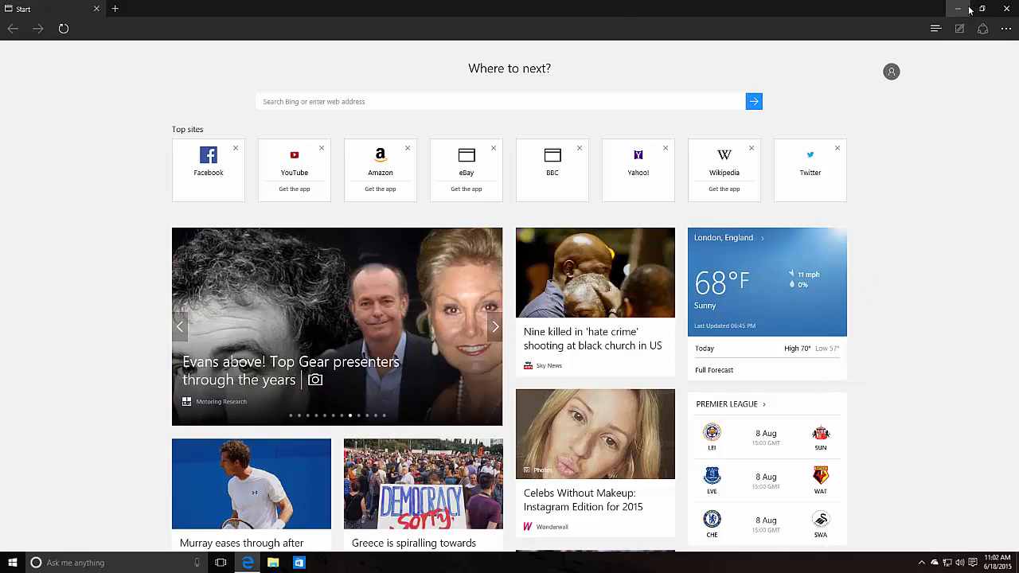
# Minimize Edge and launch Contact Support from the All apps list
pyautogui.click(12, 563)
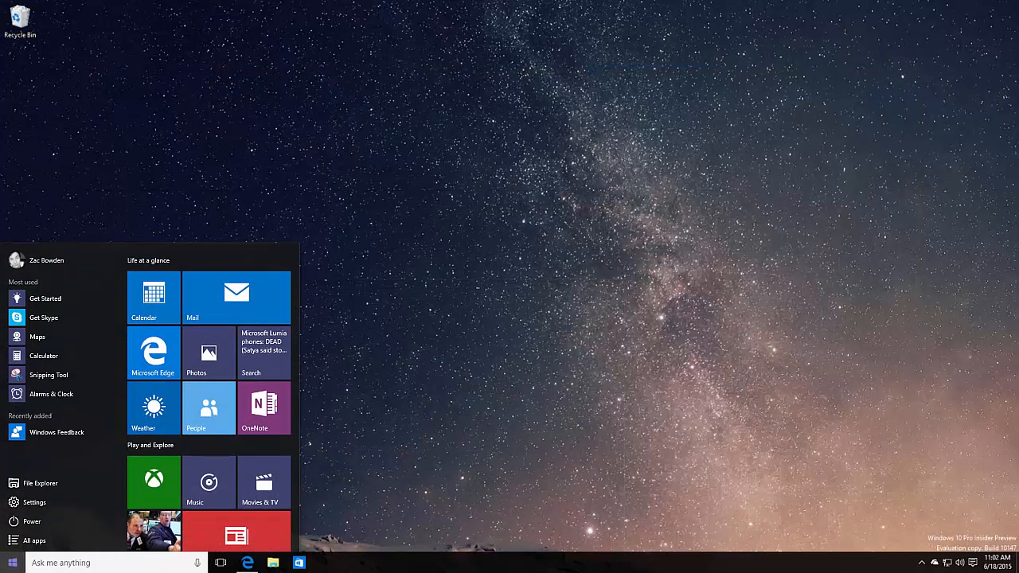
pyautogui.click(34, 540)
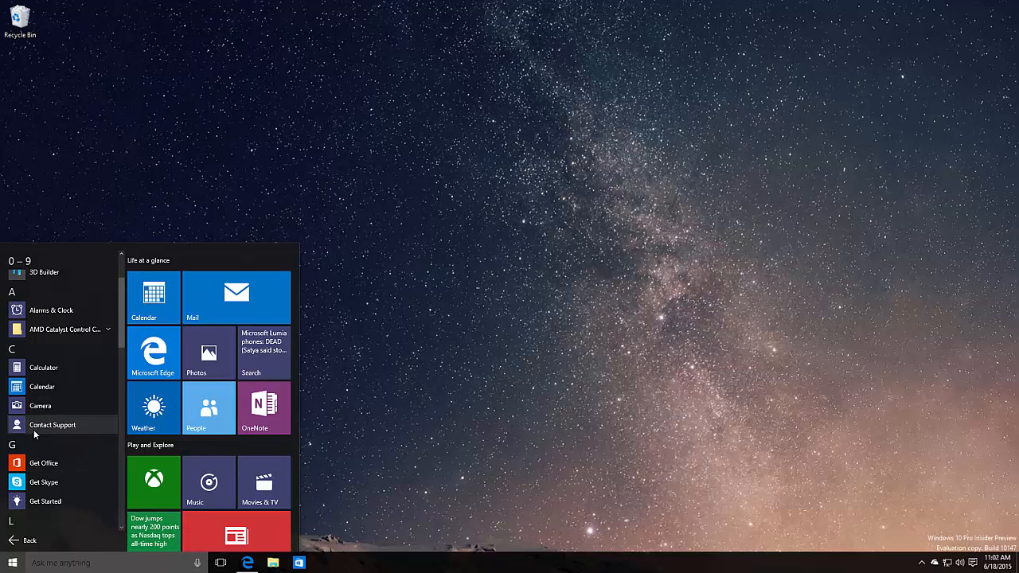
pyautogui.moveTo(40, 405)
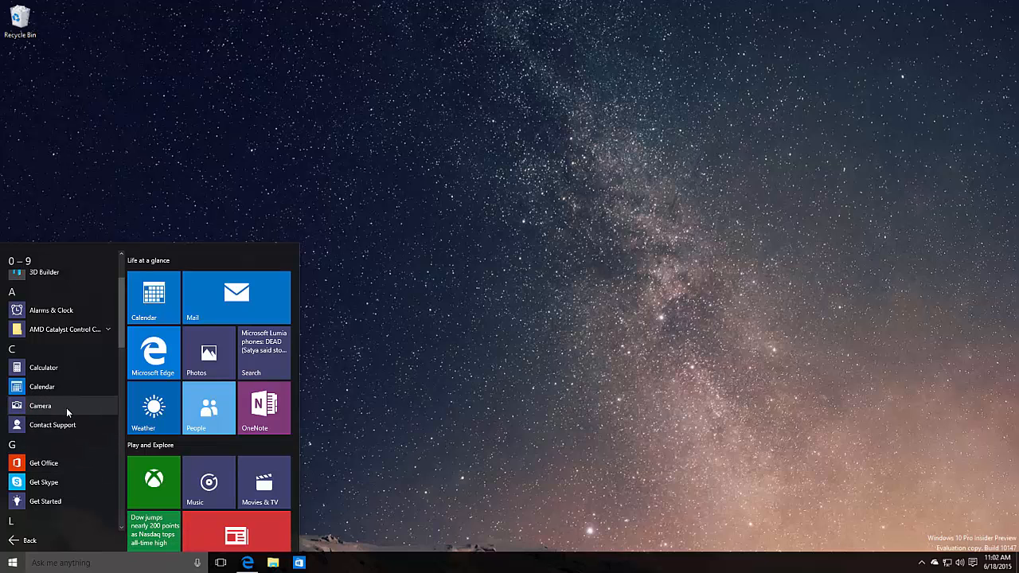
pyautogui.click(52, 424)
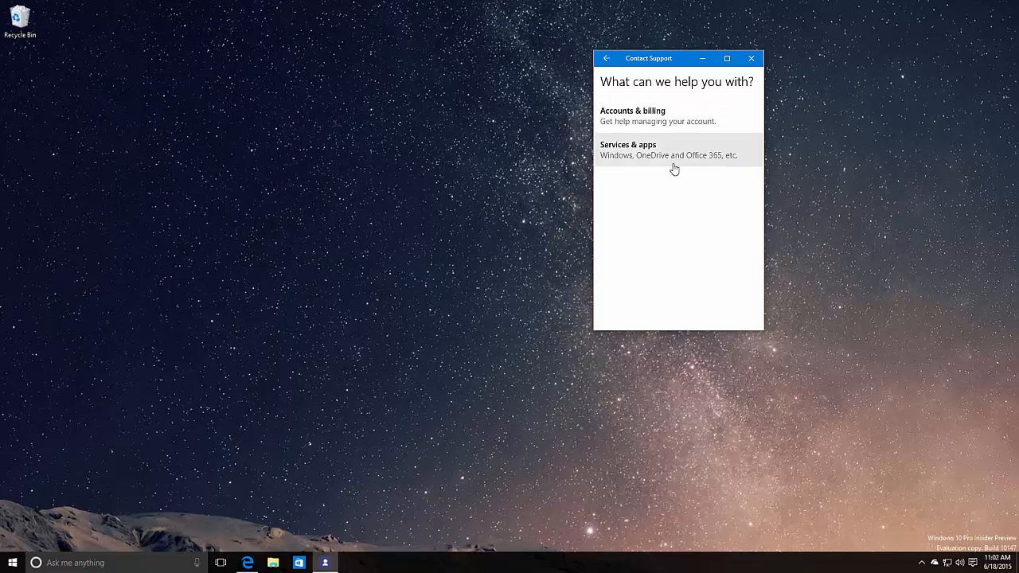
pyautogui.moveTo(739, 65)
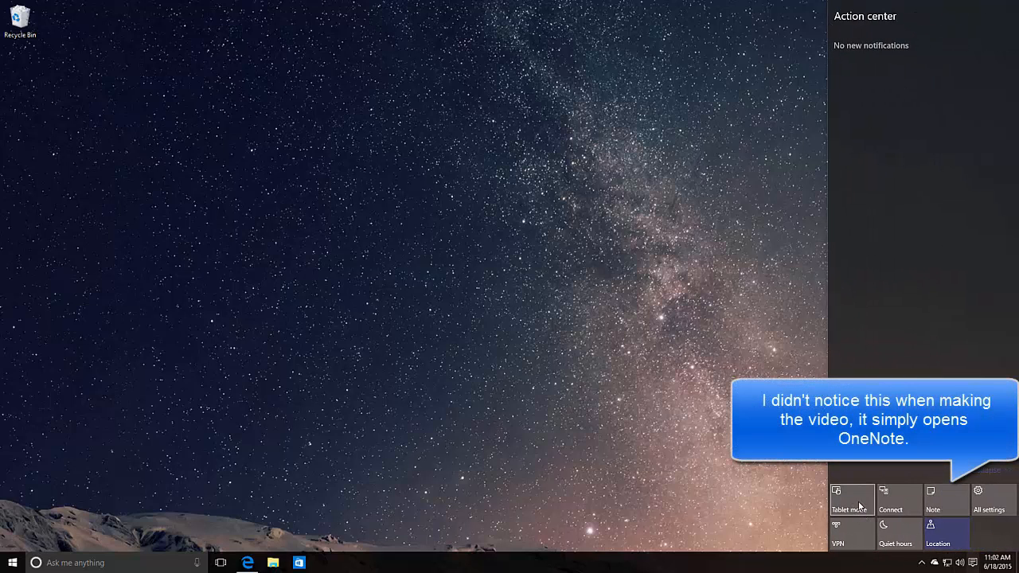
# Open All settings from Action Center and view the System display page
pyautogui.click(978, 497)
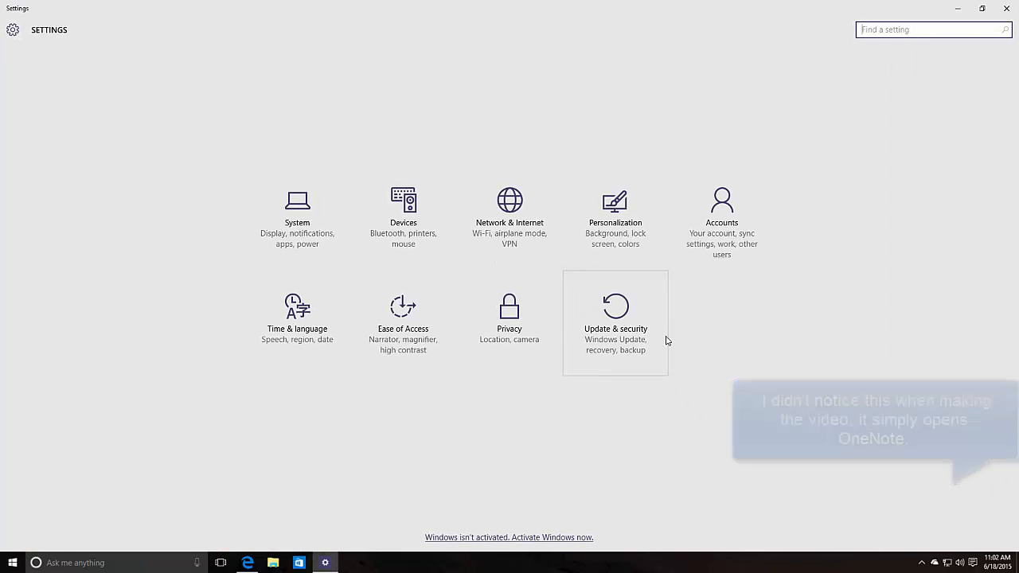
pyautogui.click(297, 211)
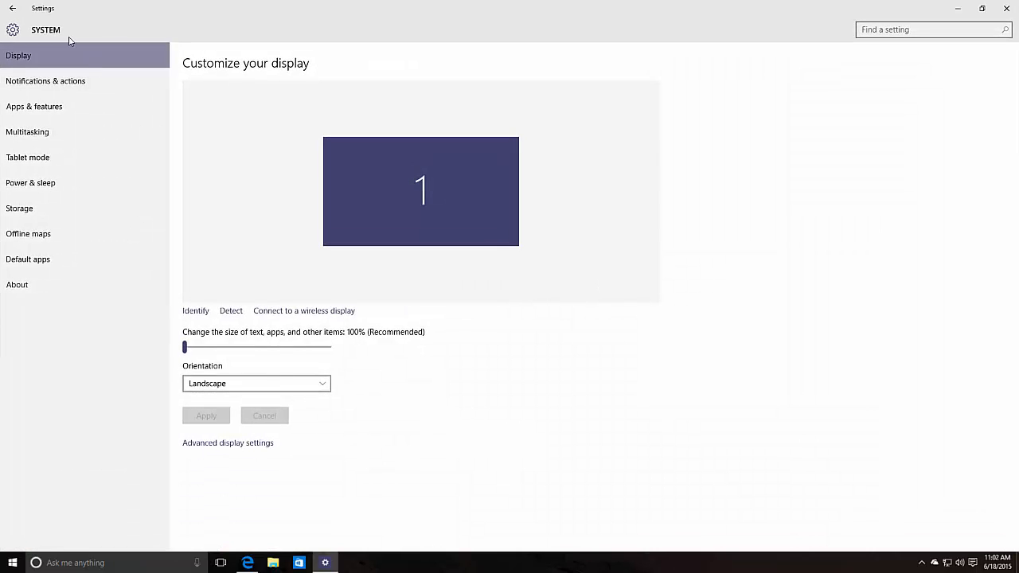
pyautogui.click(12, 8)
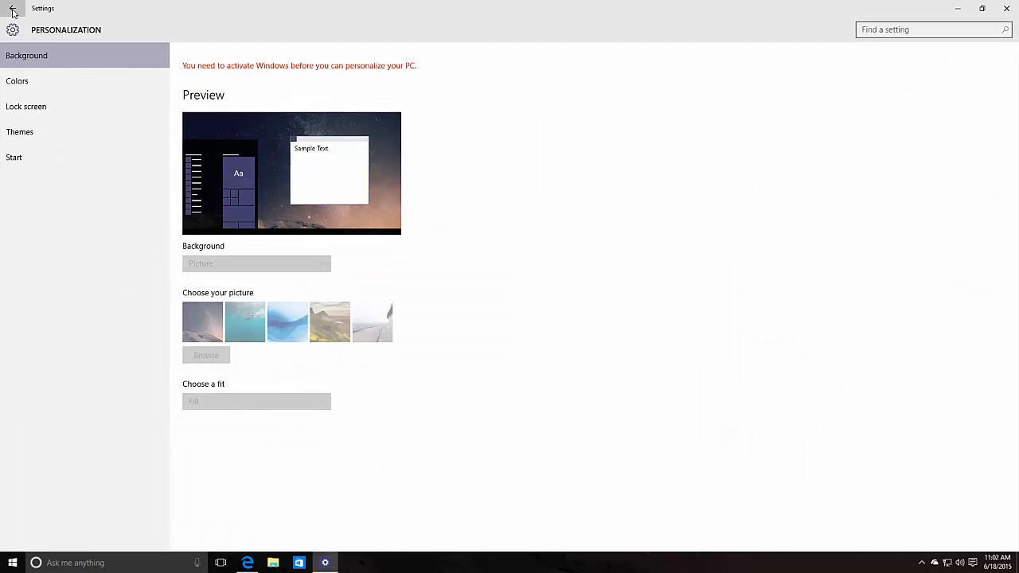
pyautogui.click(13, 8)
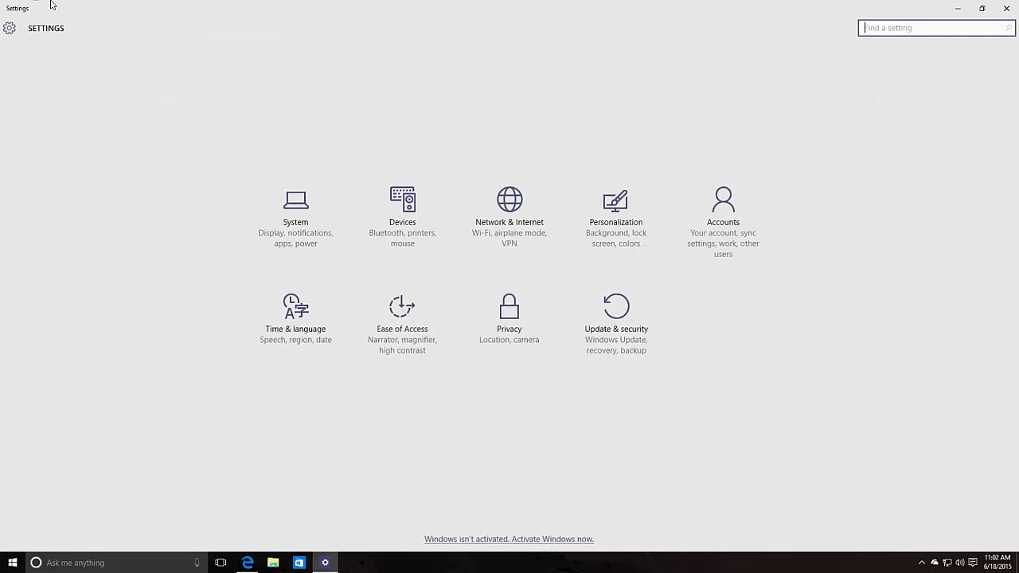
# Browse the Personalization pages, including Lock screen and Start options
pyautogui.click(615, 211)
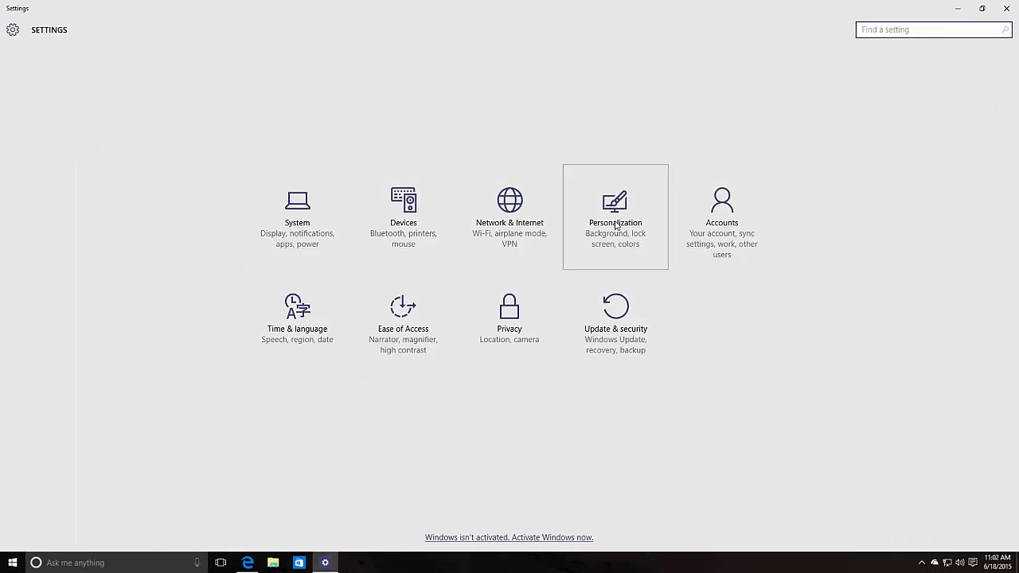
pyautogui.click(614, 216)
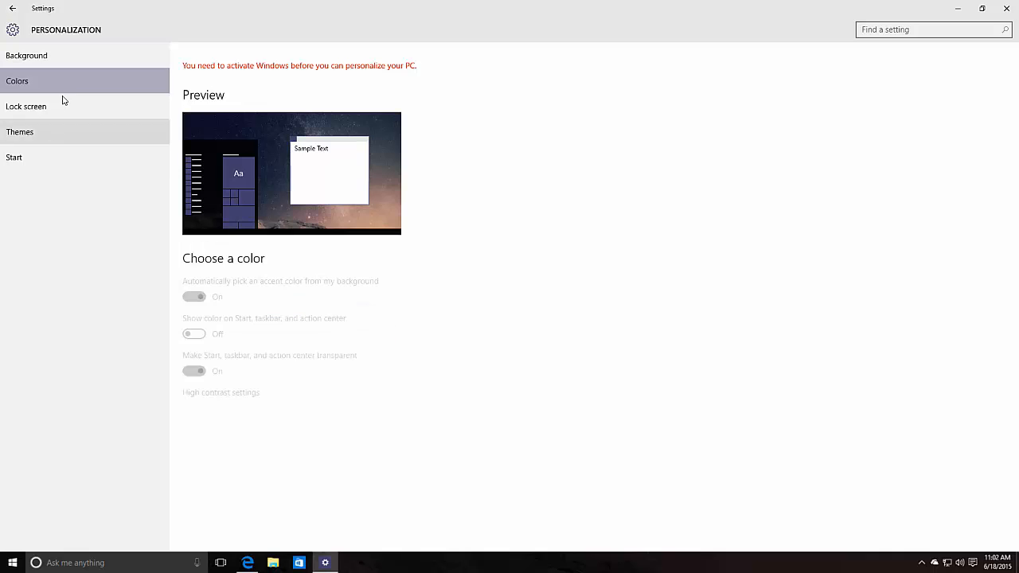
pyautogui.click(25, 106)
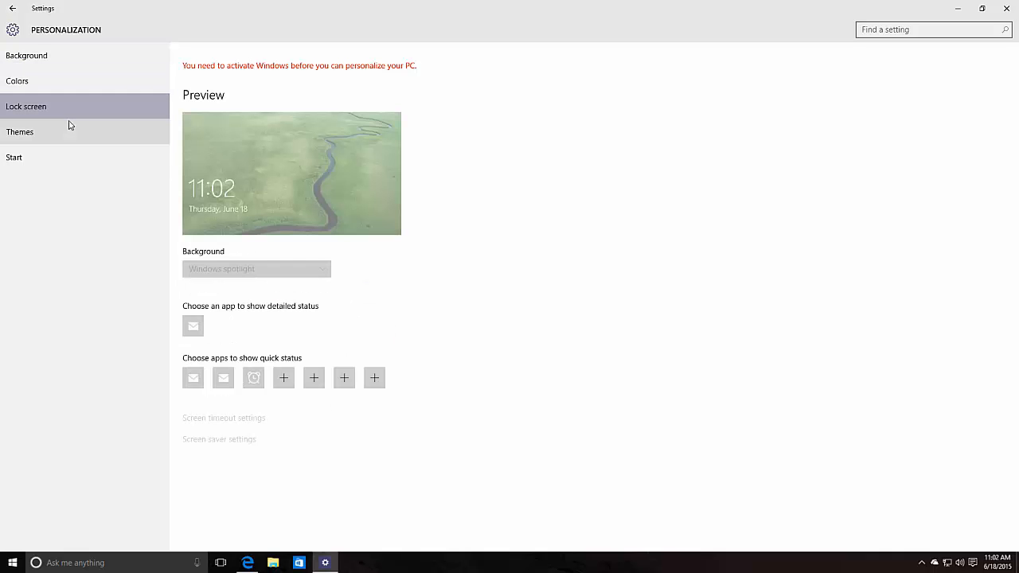
pyautogui.click(17, 81)
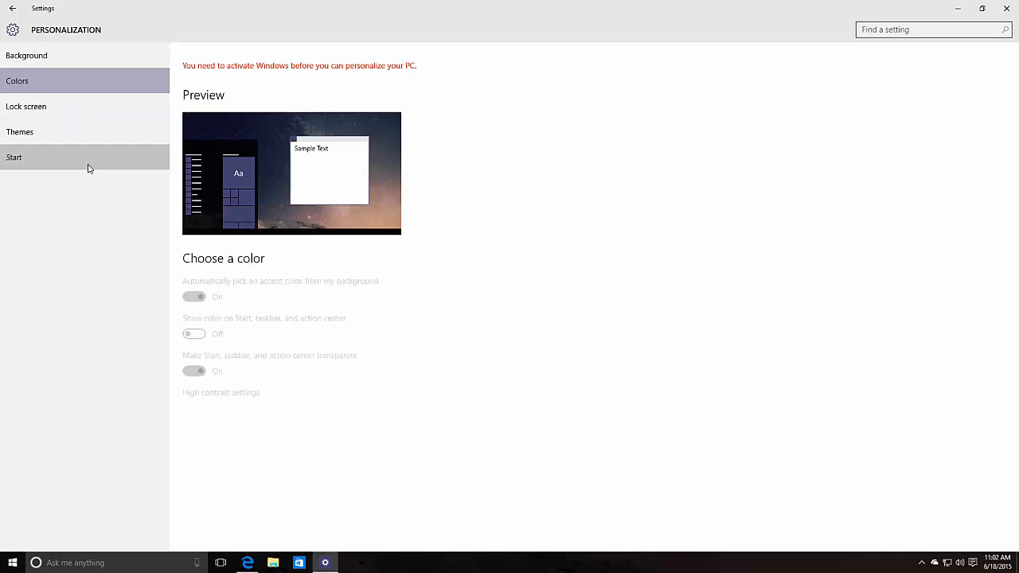
pyautogui.click(14, 157)
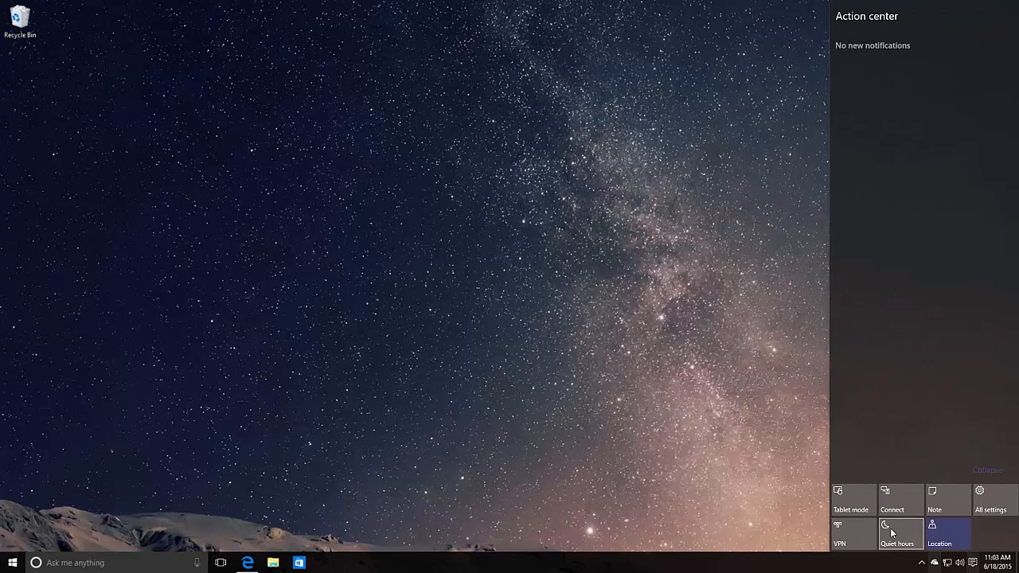
# Turn on tablet mode and view the full-screen Start tile layout
pyautogui.click(12, 562)
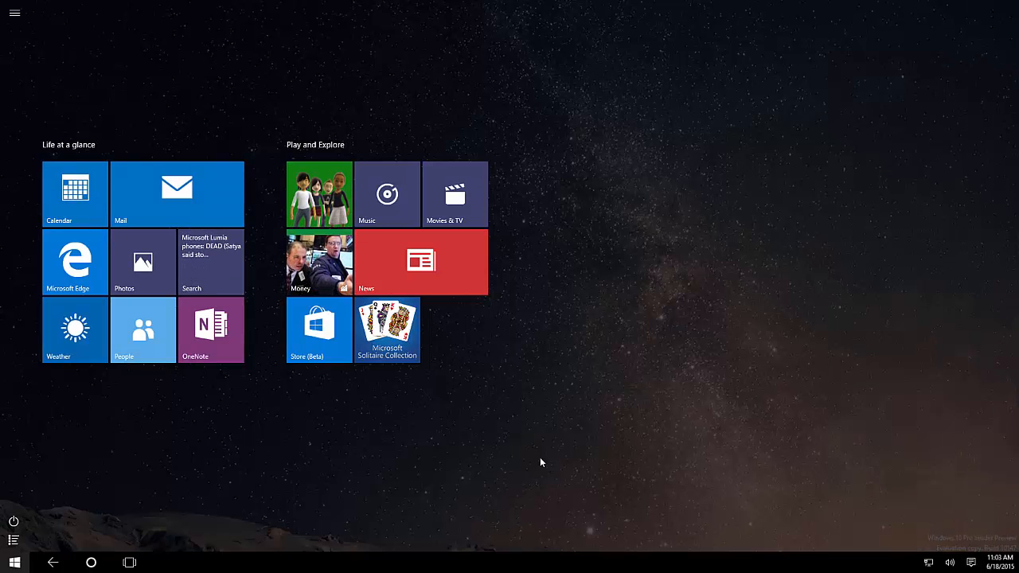
pyautogui.moveTo(13, 533)
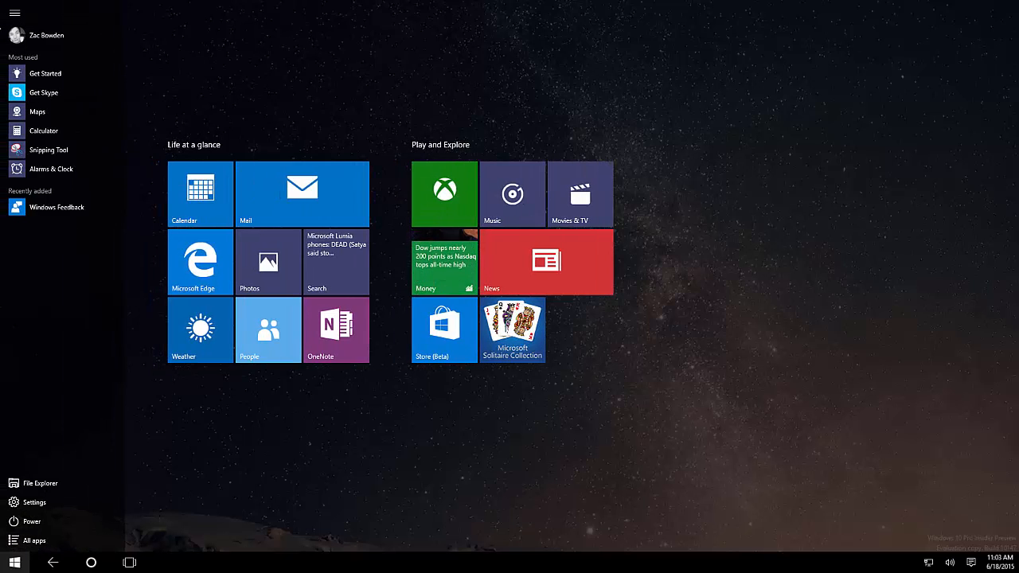
pyautogui.click(37, 540)
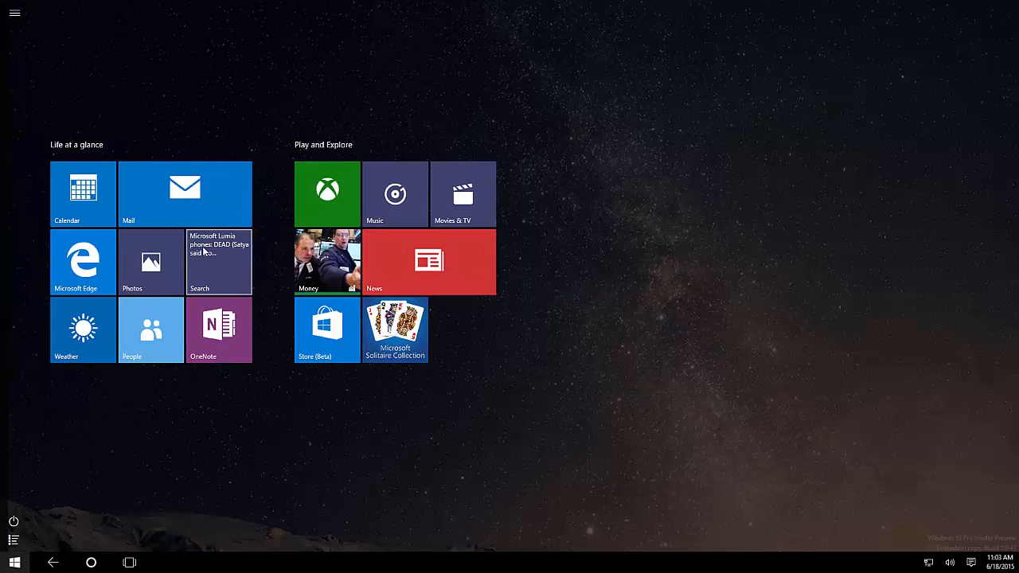
pyautogui.click(83, 262)
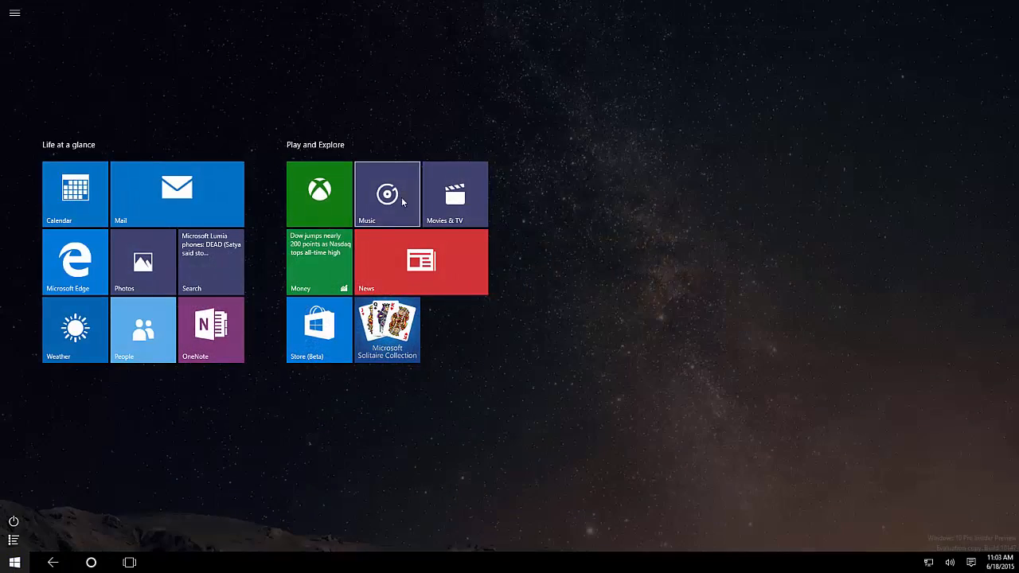
pyautogui.click(387, 194)
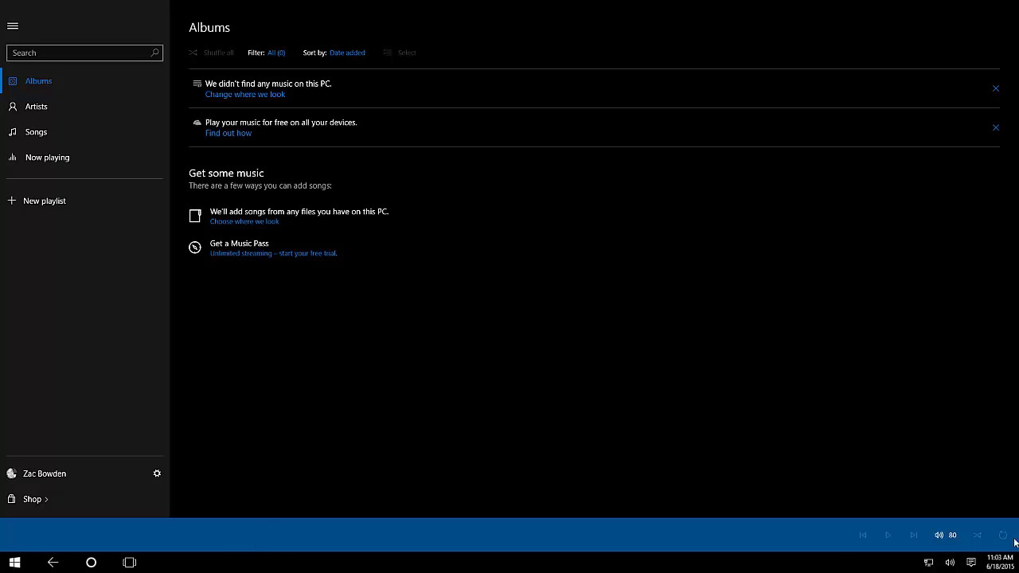
pyautogui.moveTo(525, 191)
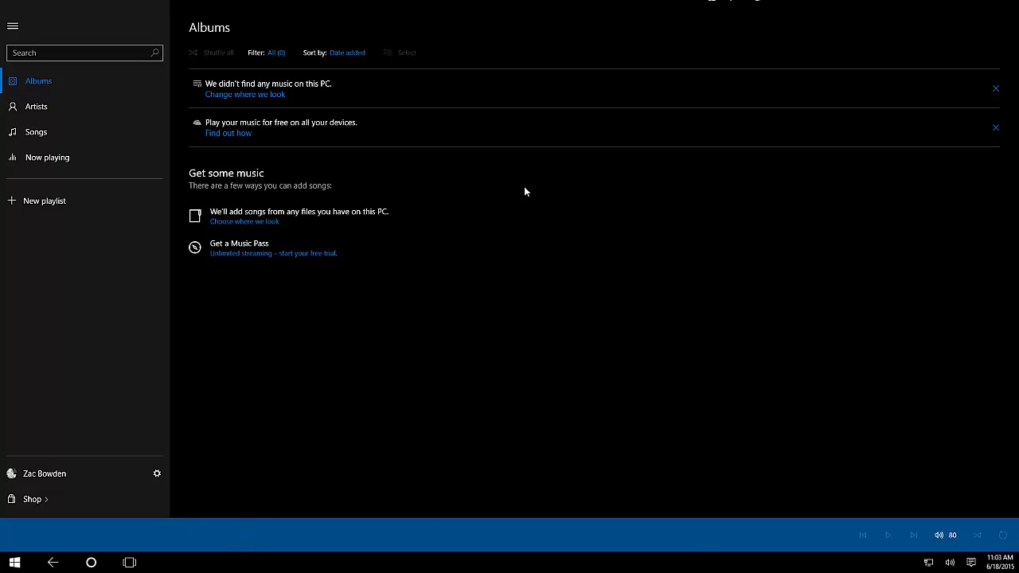
pyautogui.moveTo(669, 32)
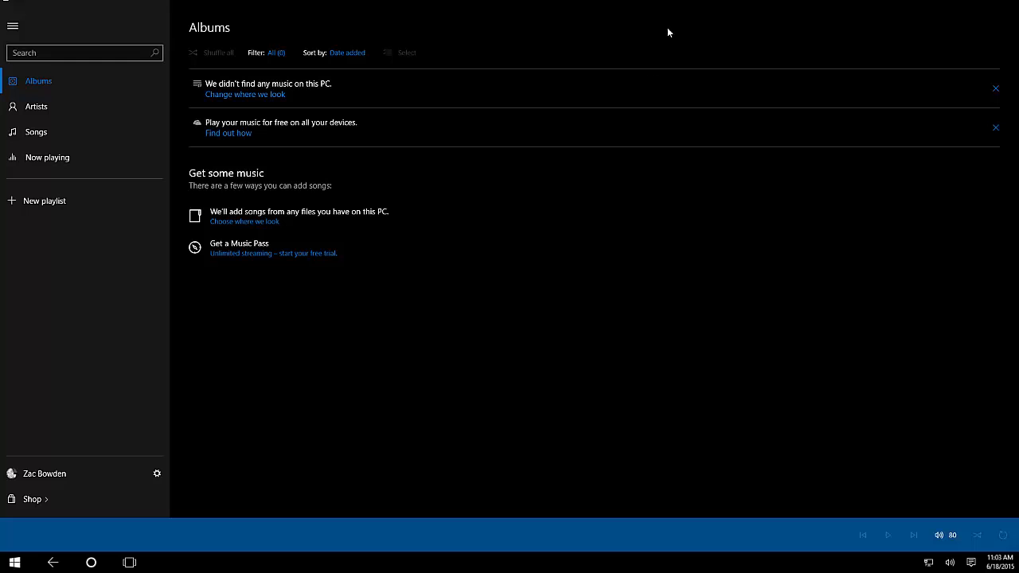
pyautogui.click(129, 564)
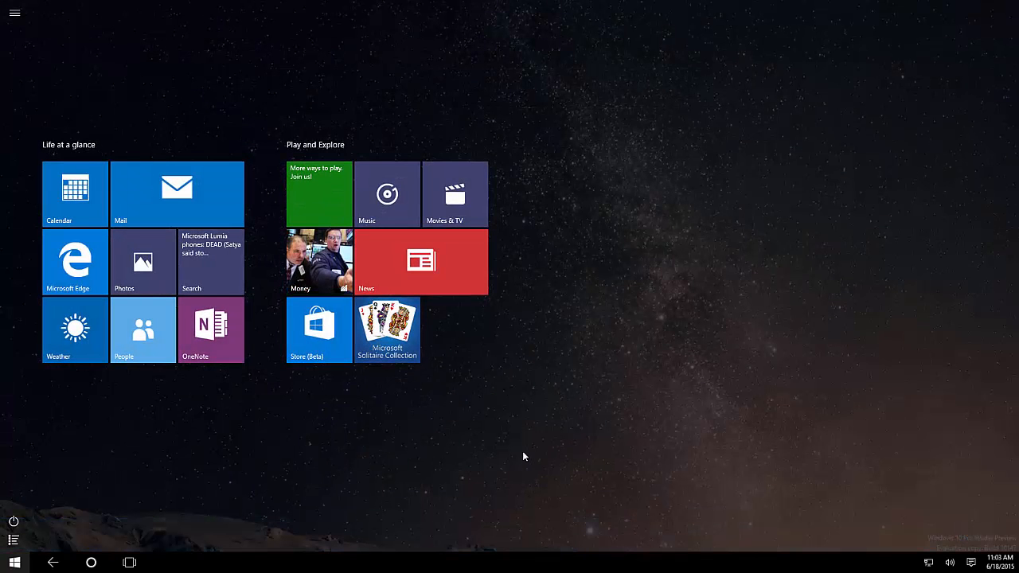
pyautogui.moveTo(652, 493)
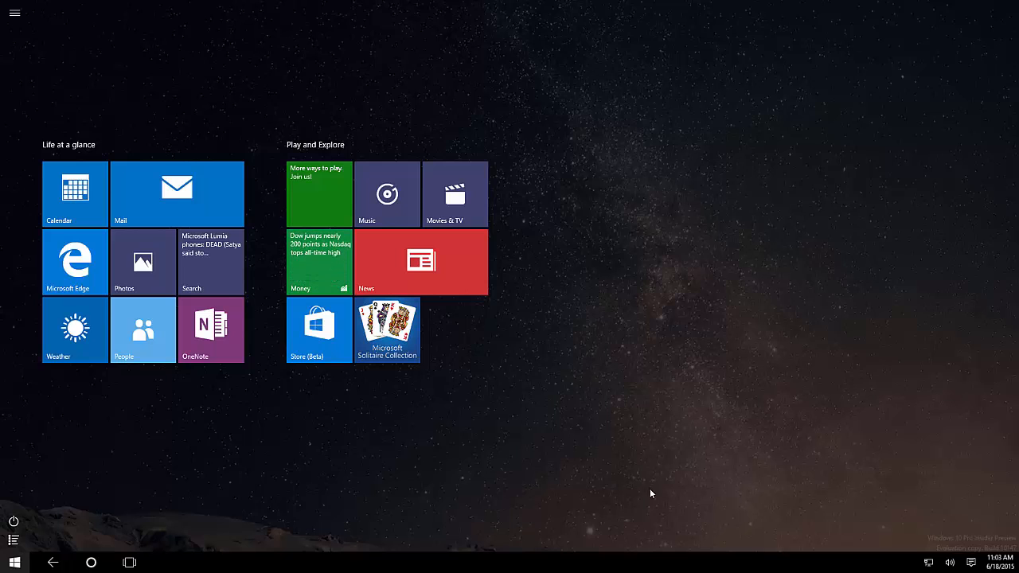
# Dismiss the Cortana feedback form and turn off tablet mode
pyautogui.click(91, 563)
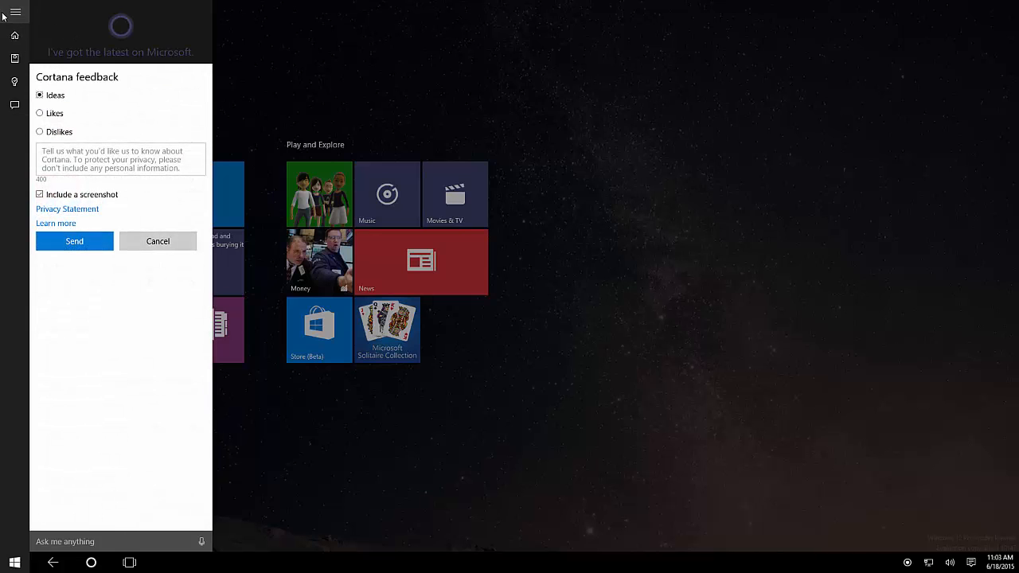
pyautogui.click(158, 241)
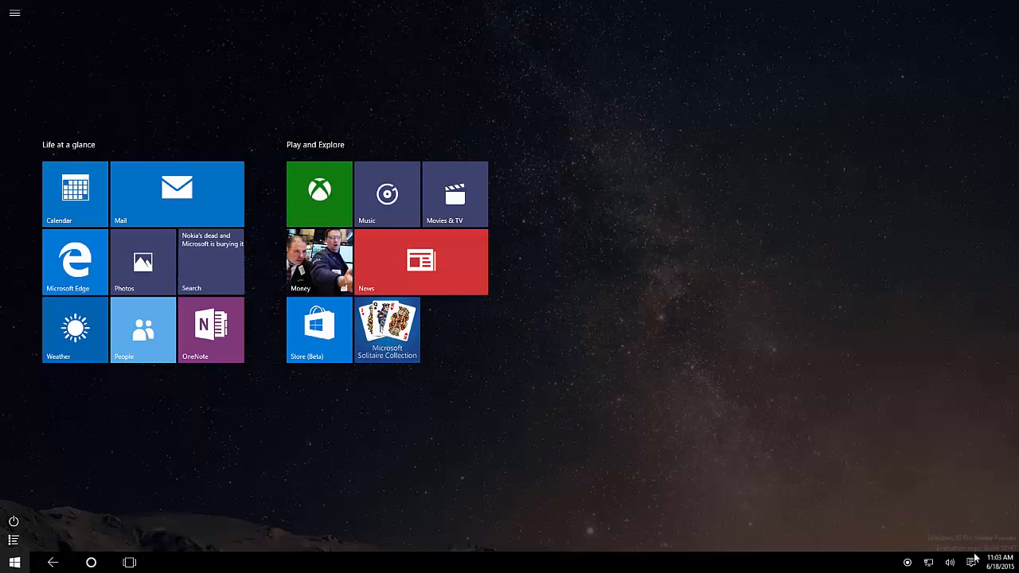
pyautogui.click(387, 193)
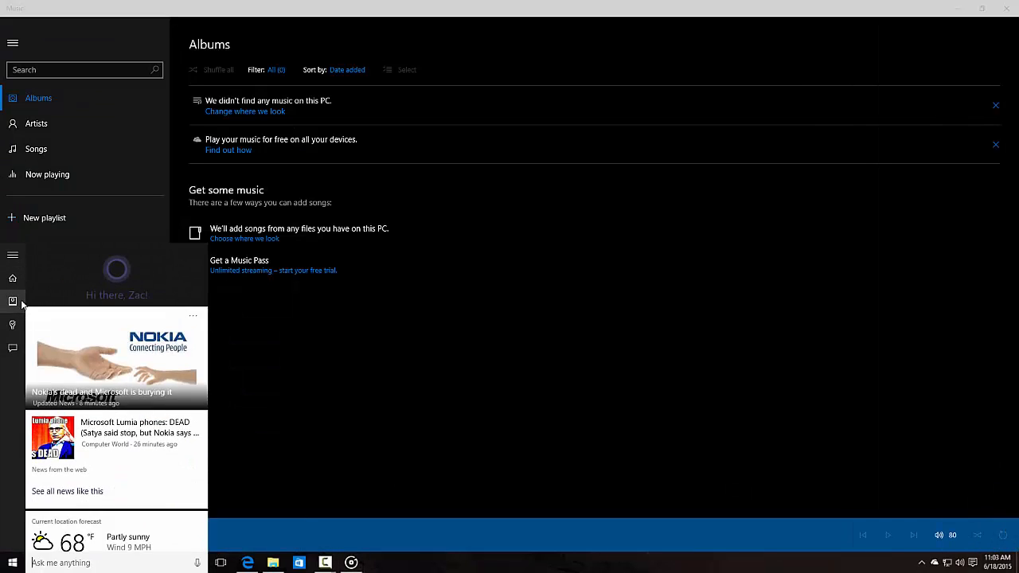
# Open Cortana's Notebook and view the About Me page
pyautogui.click(12, 302)
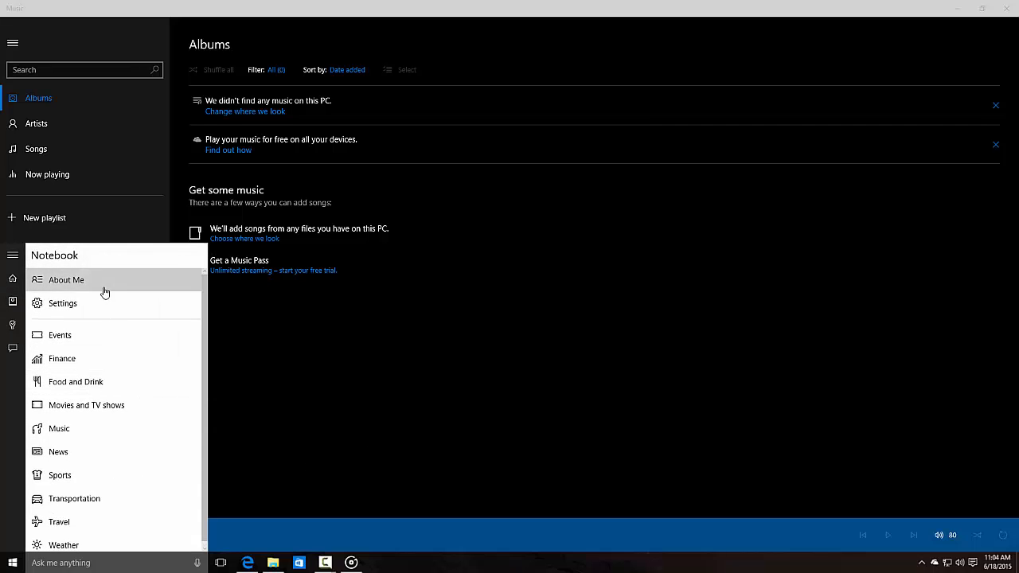
pyautogui.click(66, 280)
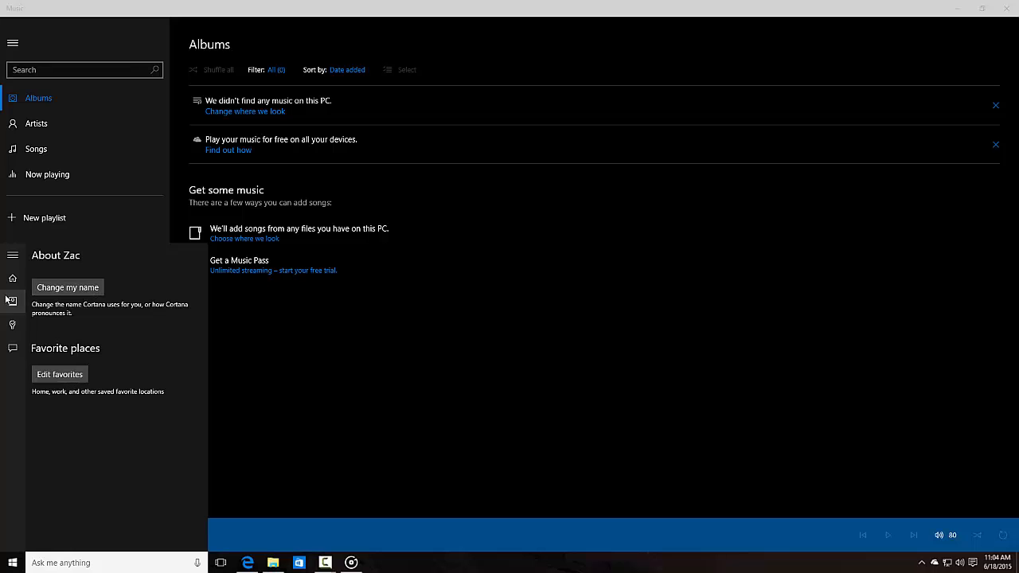
pyautogui.click(11, 301)
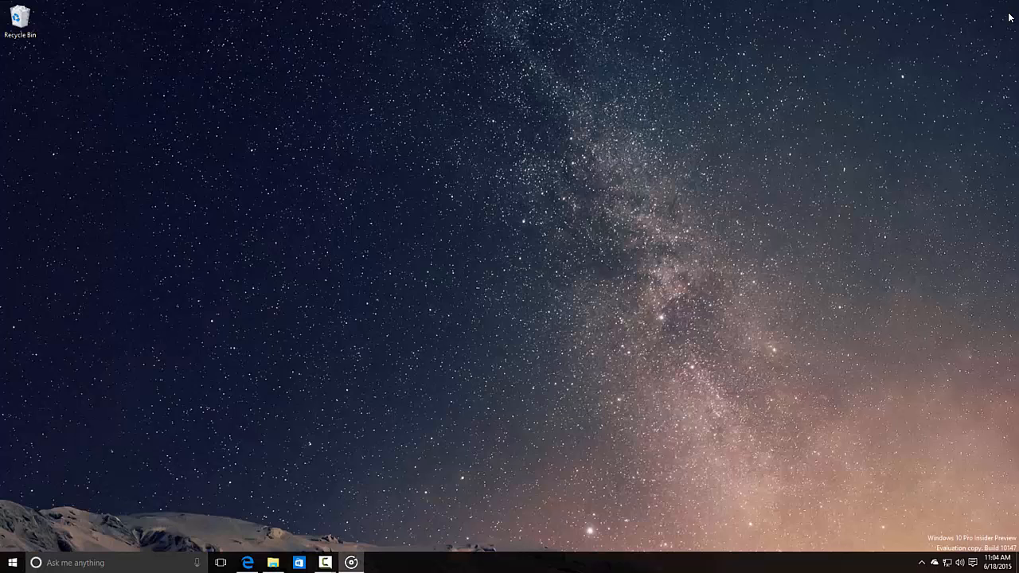
pyautogui.click(11, 563)
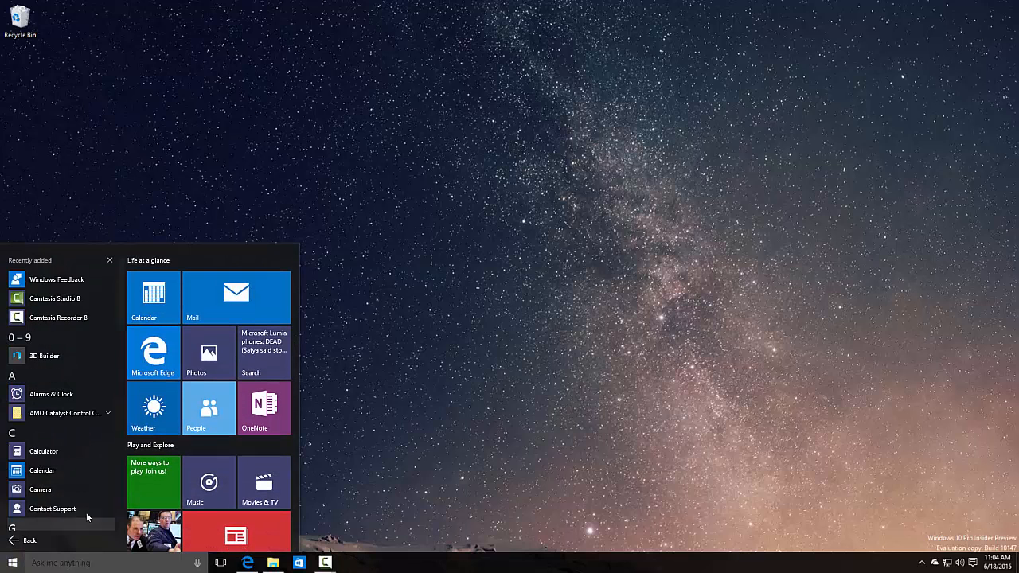
pyautogui.scroll(-3)
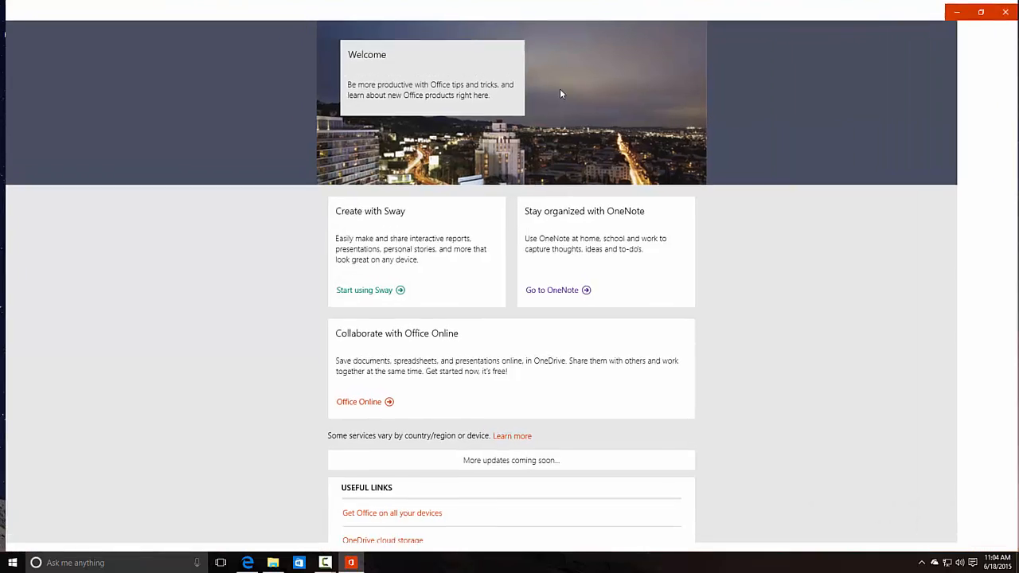
pyautogui.scroll(-3)
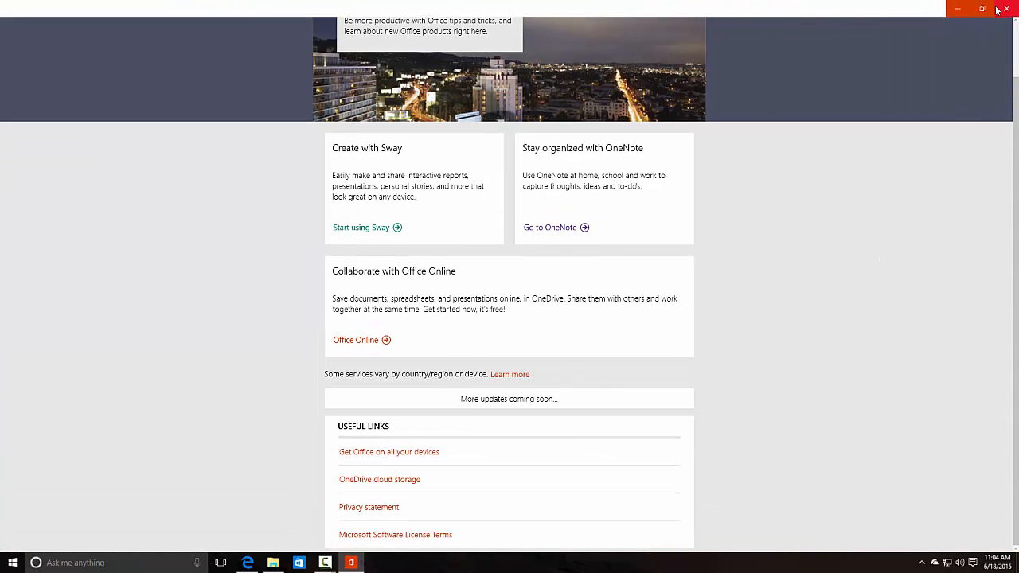
pyautogui.click(1006, 9)
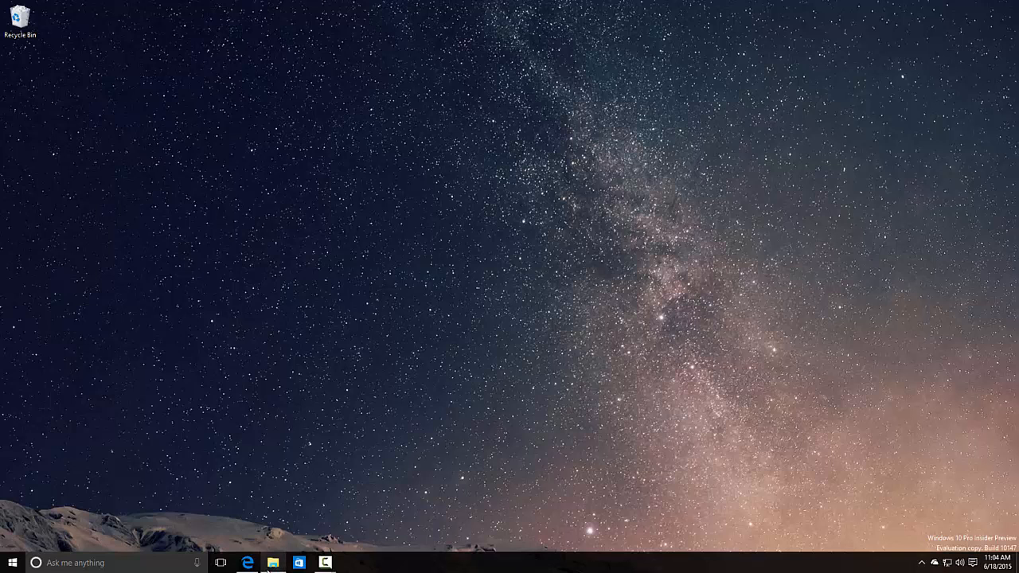
pyautogui.click(274, 563)
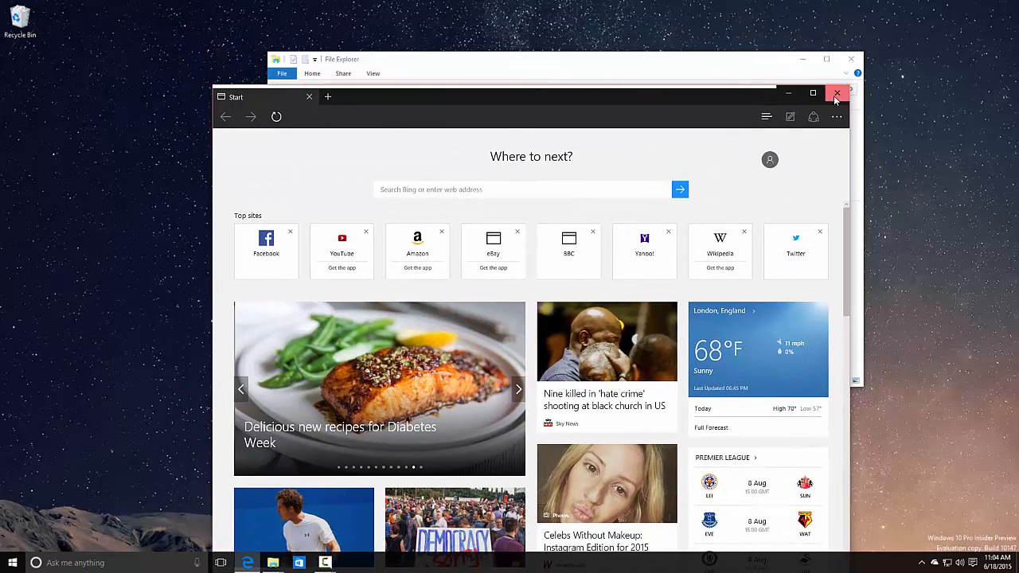
pyautogui.click(837, 93)
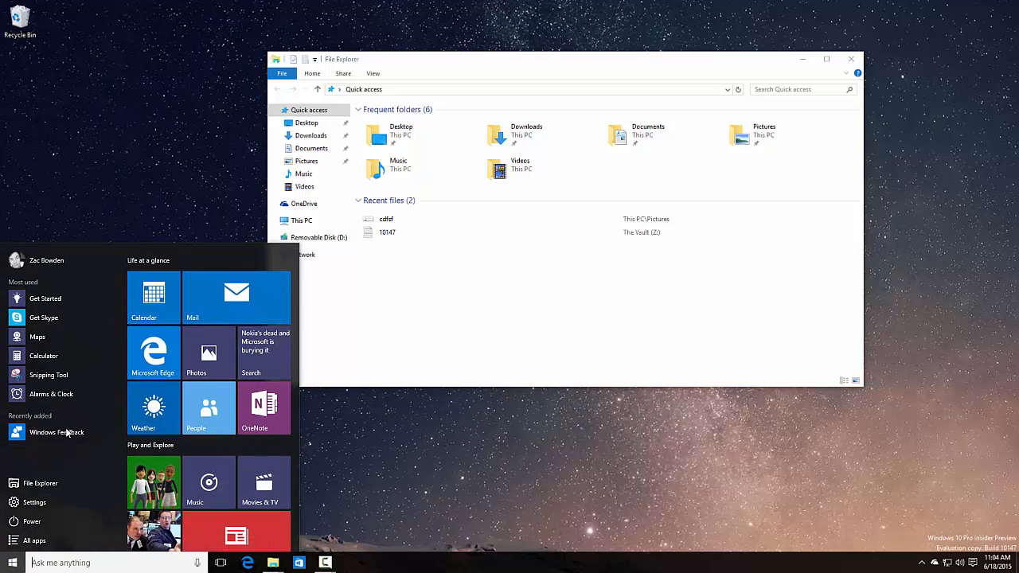
pyautogui.click(57, 433)
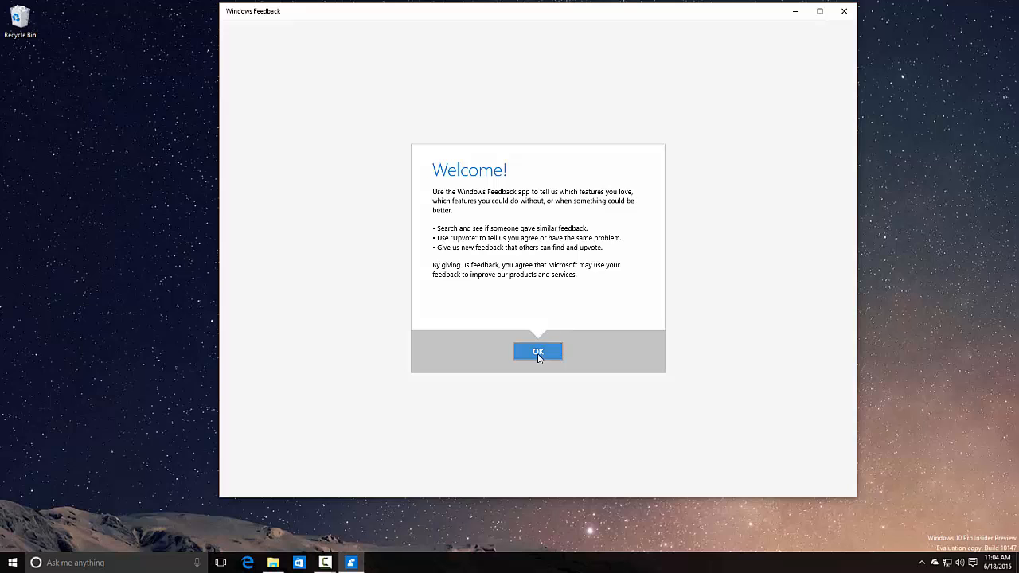
pyautogui.click(538, 351)
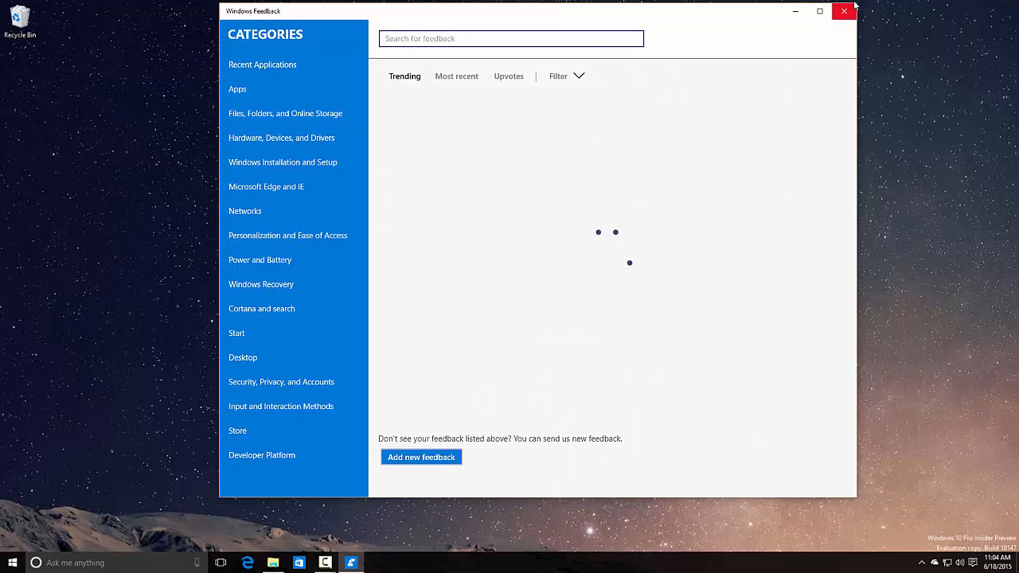
pyautogui.click(844, 11)
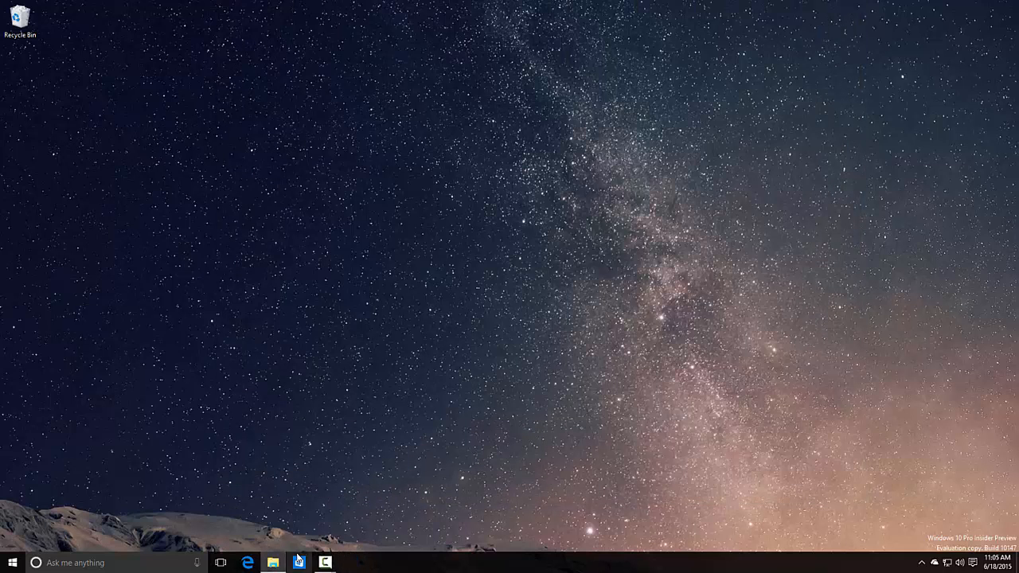
# Restore File Explorer, then reopen Start to edit the Play and Explore group name
pyautogui.click(273, 563)
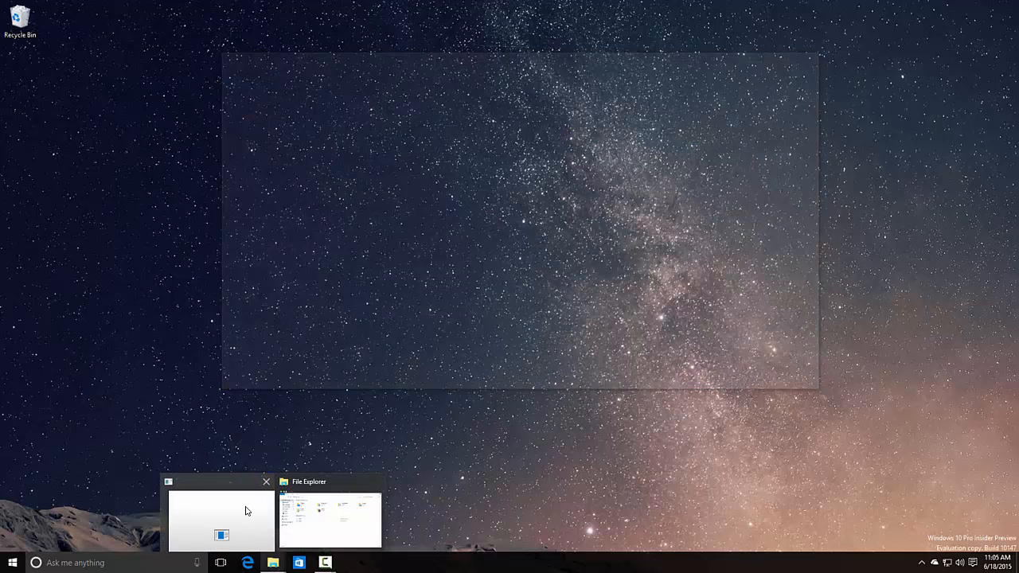
pyautogui.click(330, 517)
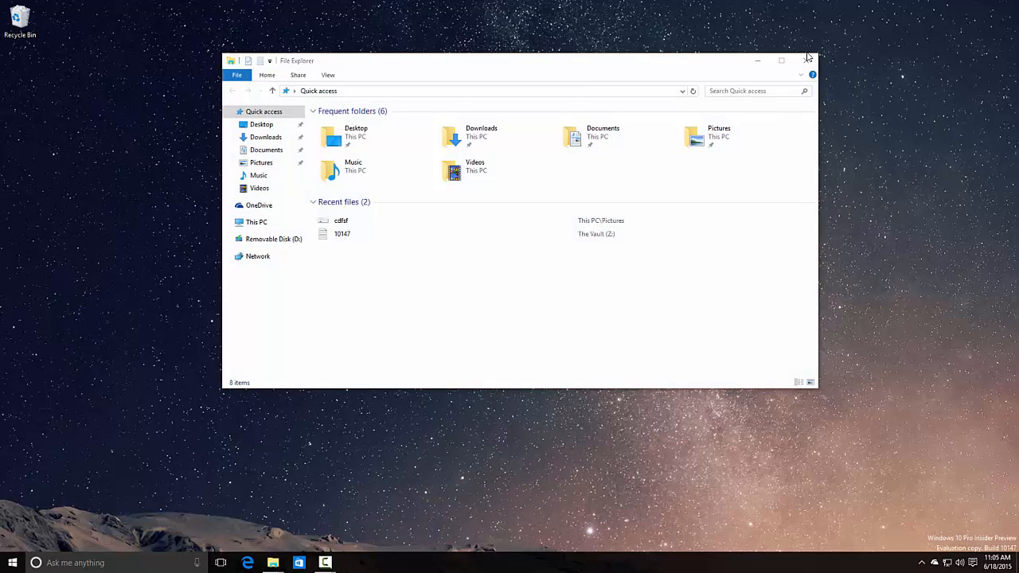
pyautogui.click(11, 563)
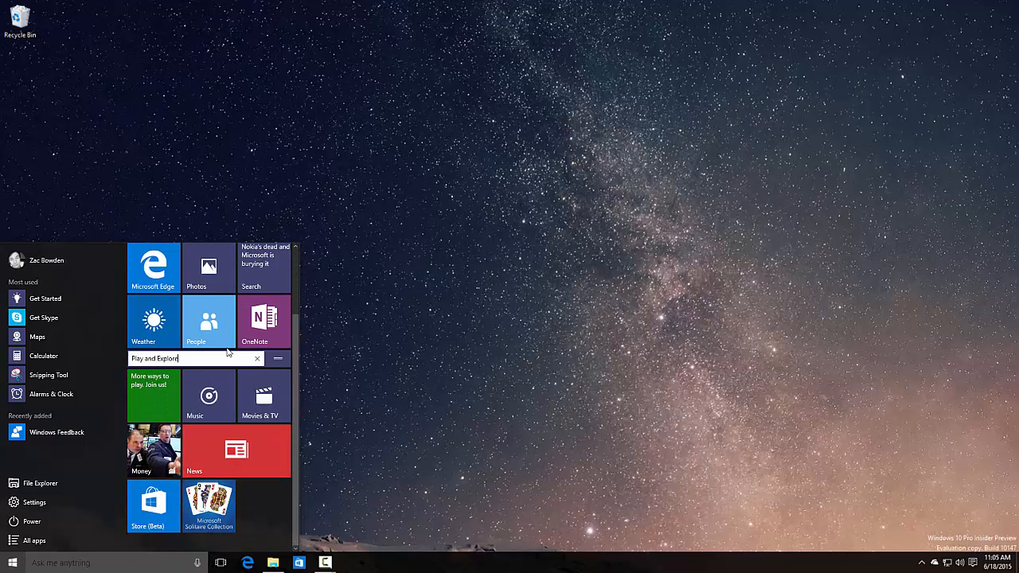
pyautogui.click(208, 321)
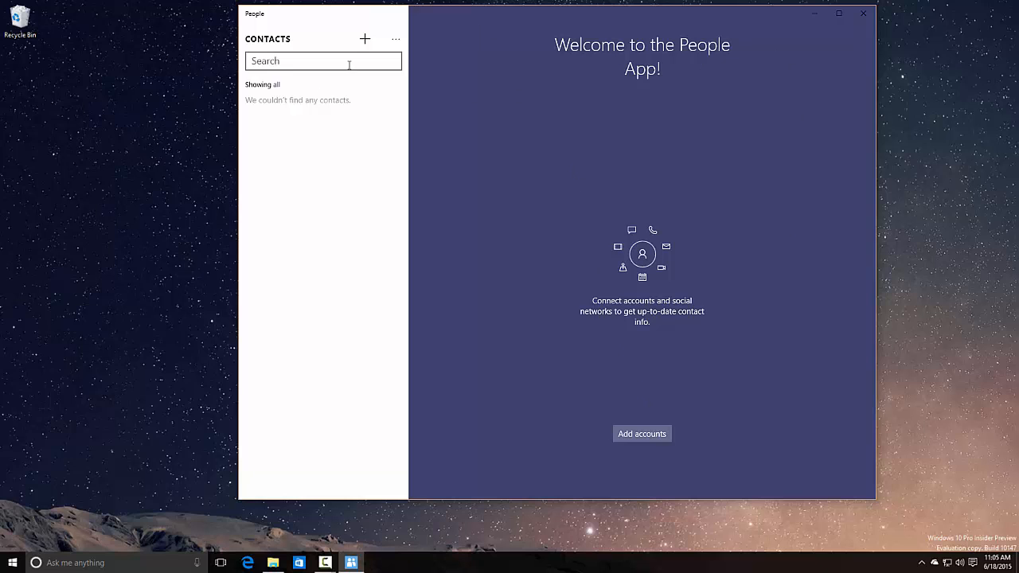
pyautogui.click(365, 38)
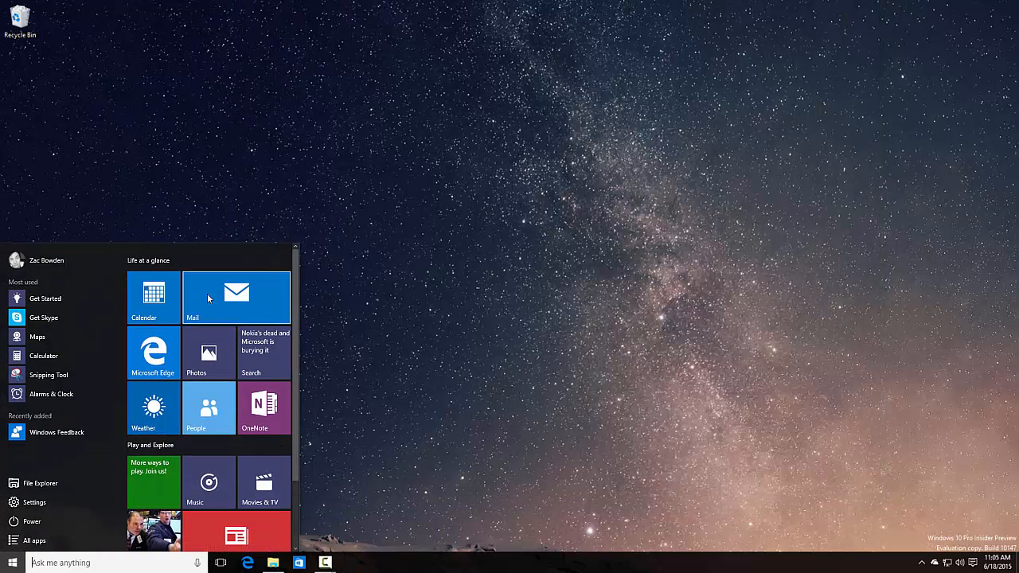
# Launch Phone Companion from All apps, close it, reopen it and close it again
pyautogui.click(237, 298)
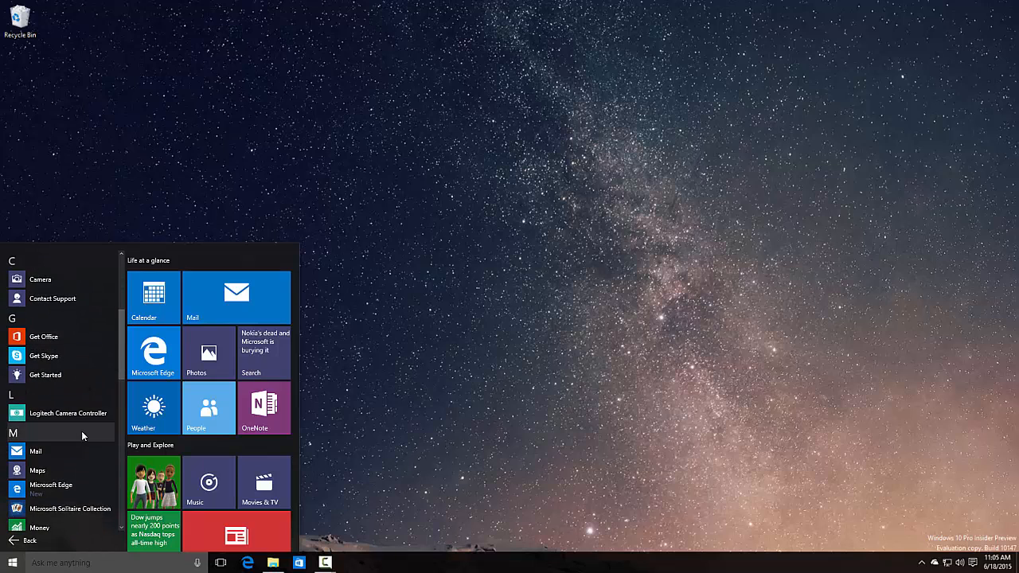
pyautogui.scroll(-3)
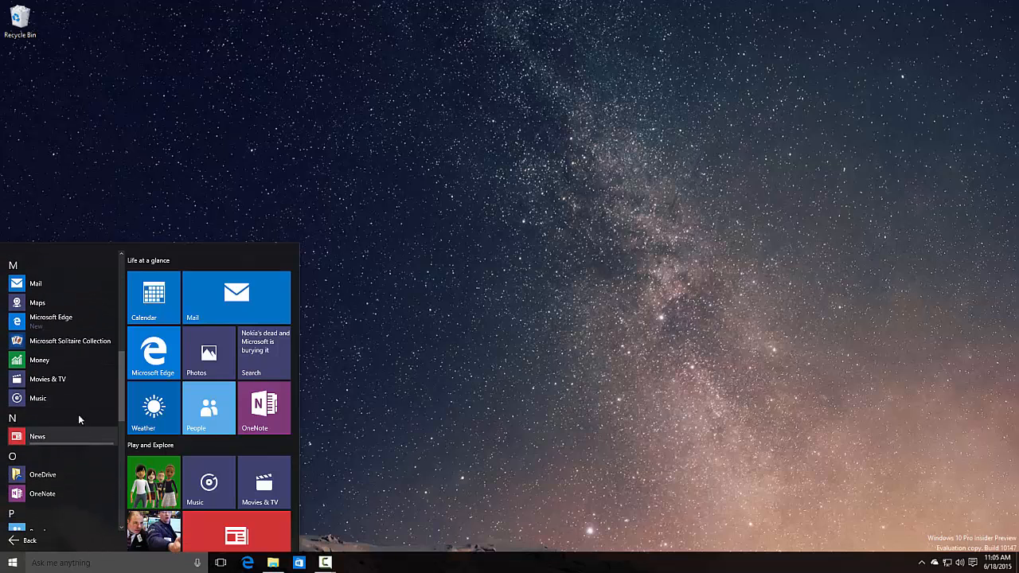
pyautogui.scroll(-3)
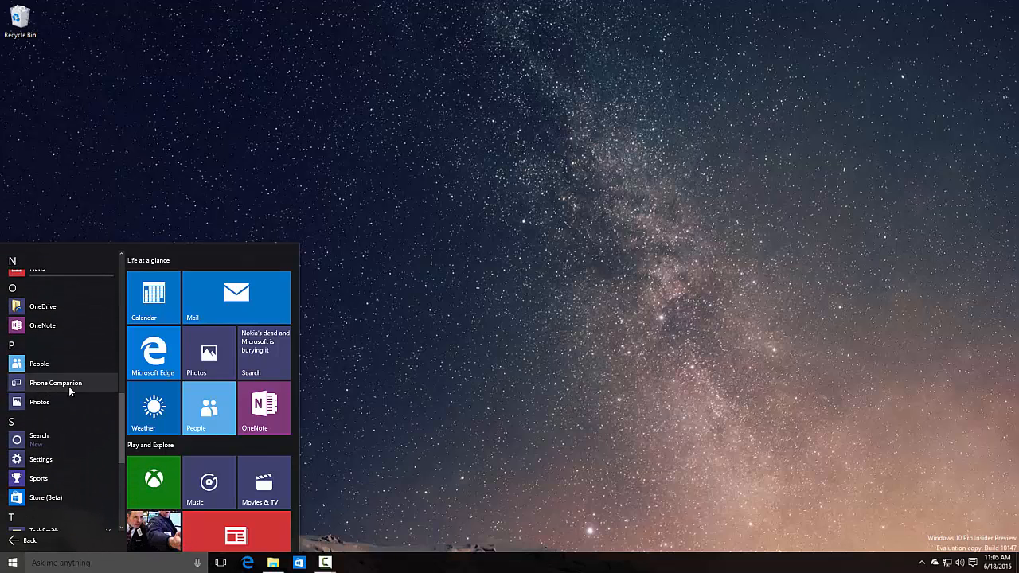
pyautogui.click(56, 383)
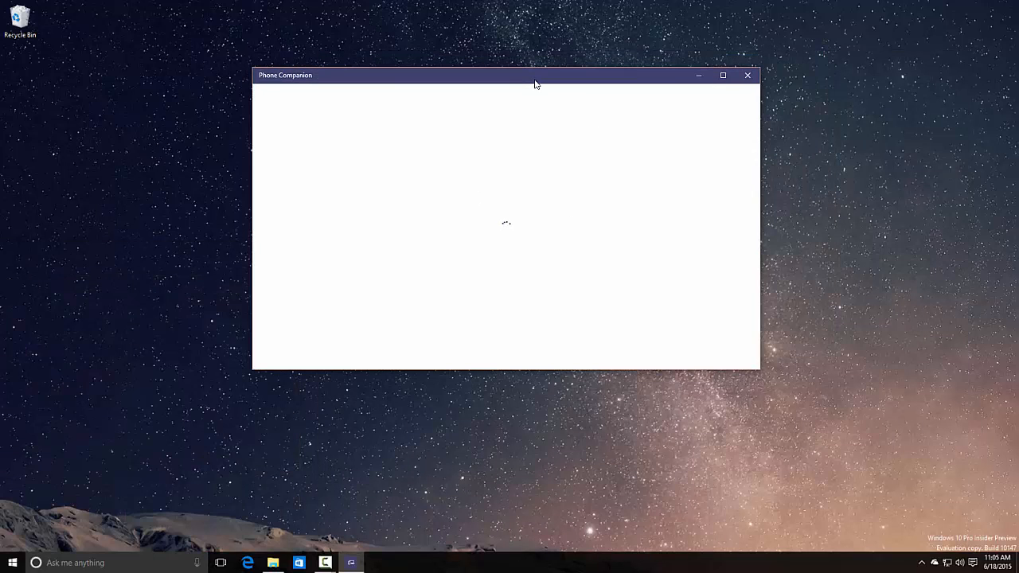
pyautogui.click(747, 75)
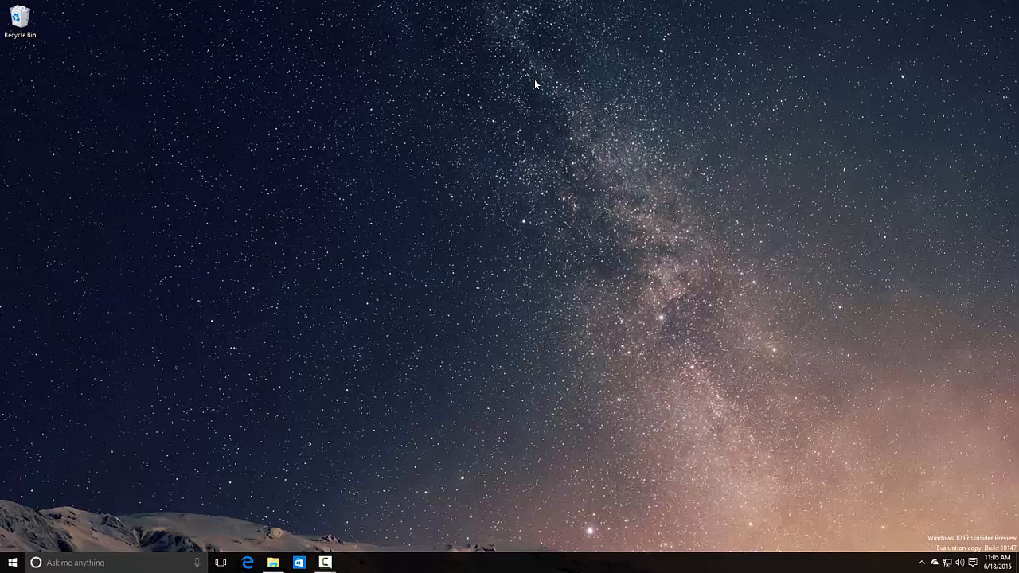
pyautogui.click(11, 563)
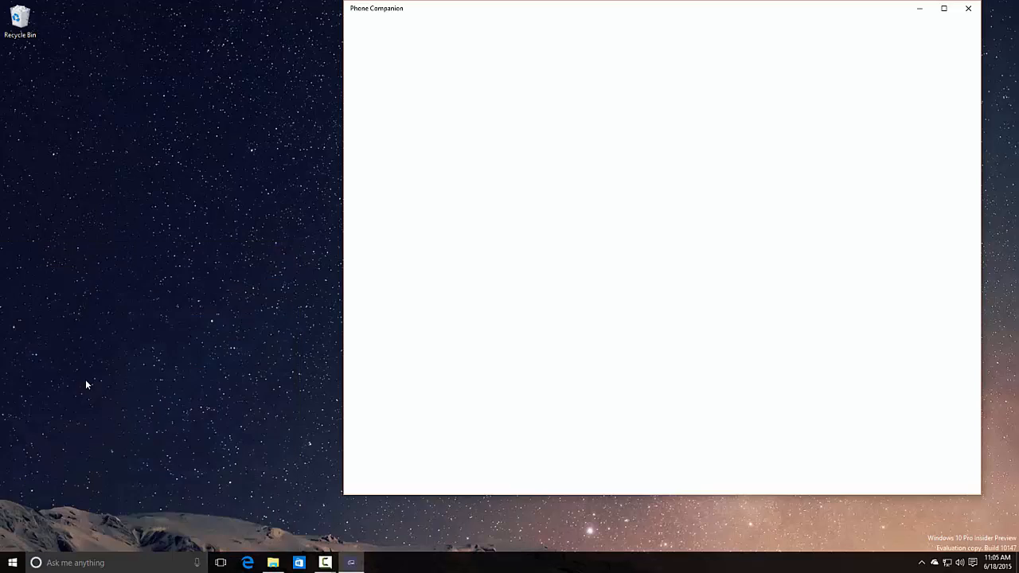
pyautogui.click(968, 8)
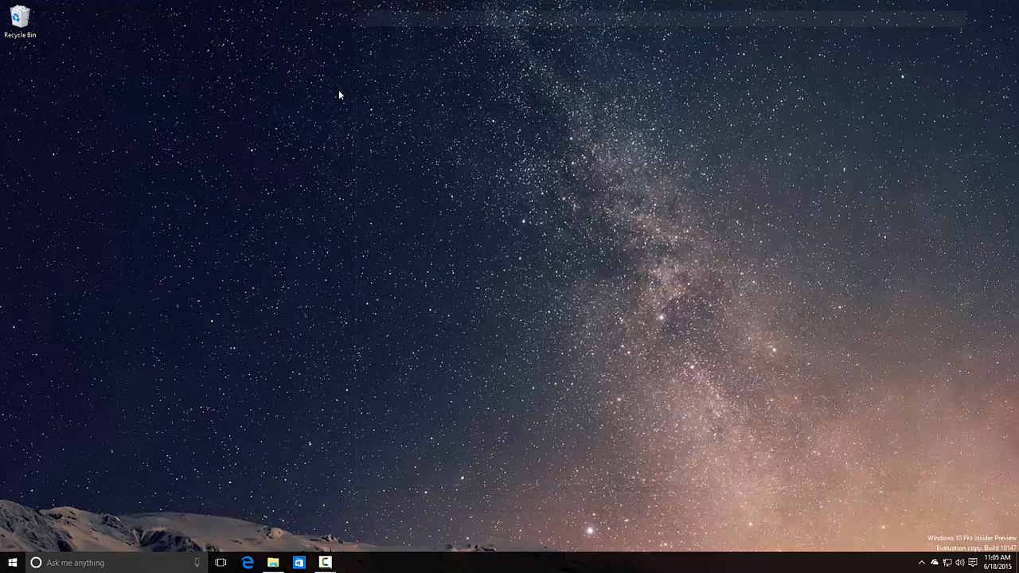
# Launch Voice Recorder from the All apps list, then close it
pyautogui.click(12, 562)
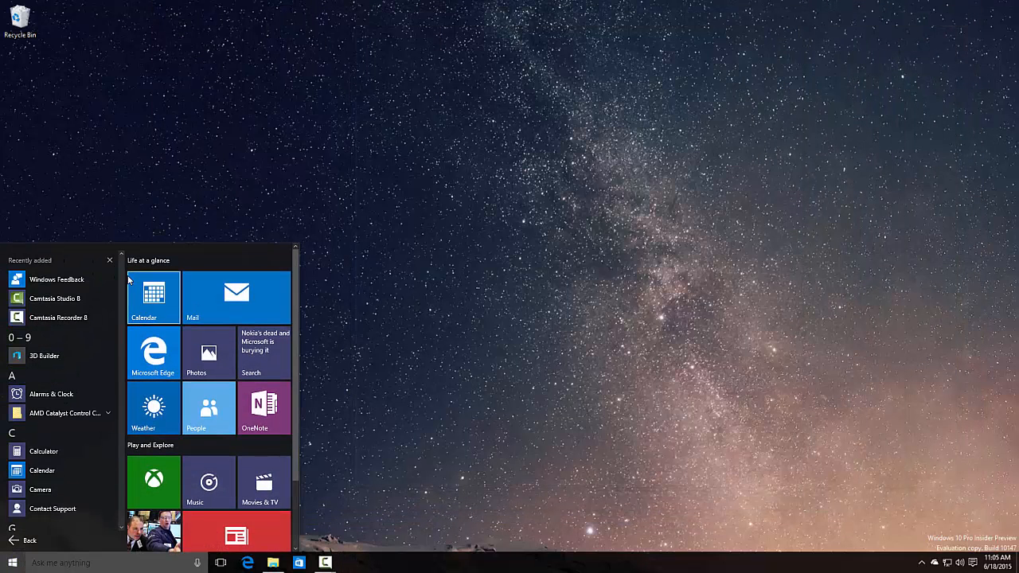
pyautogui.scroll(-3)
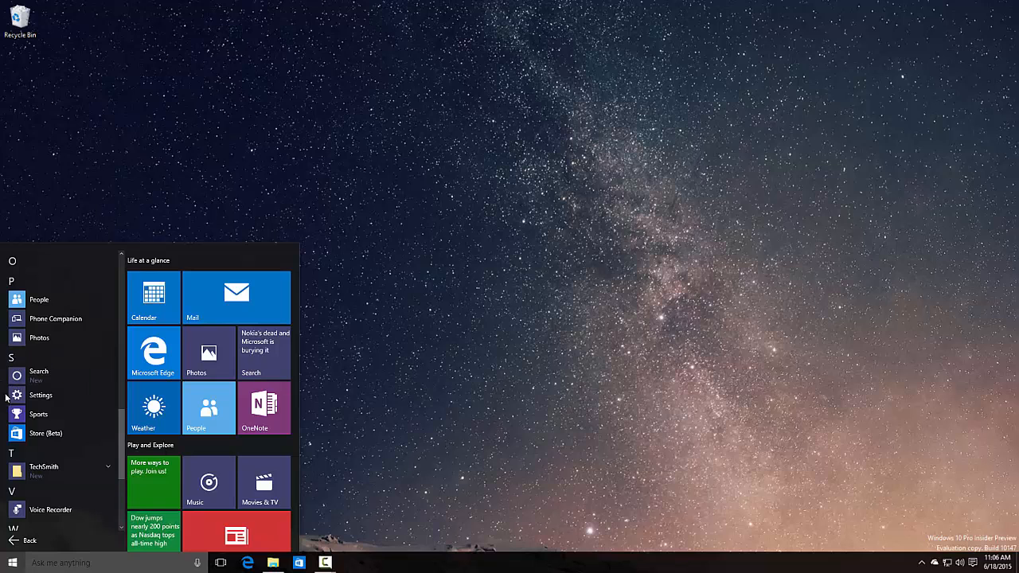
pyautogui.scroll(-3)
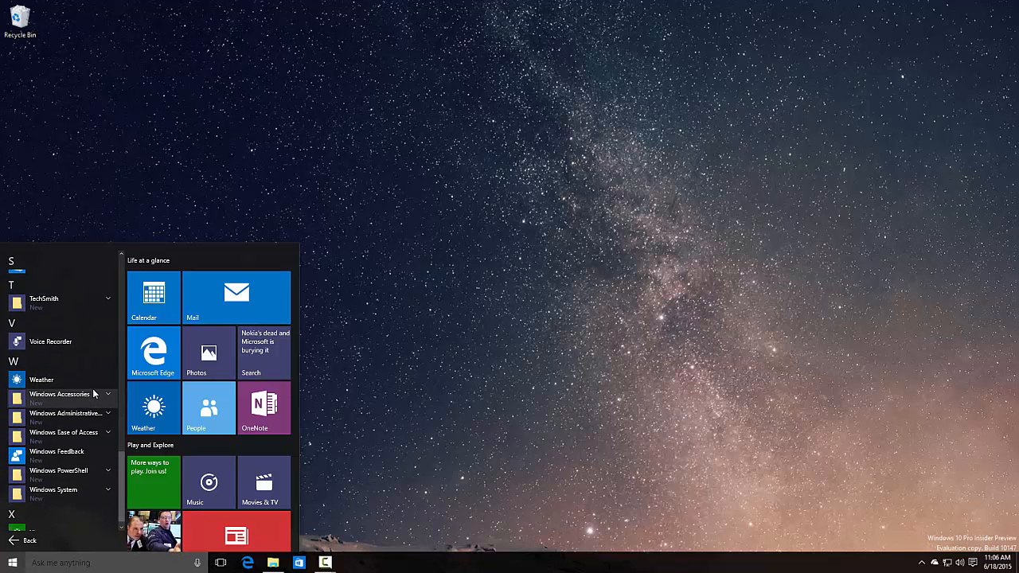
pyautogui.click(50, 341)
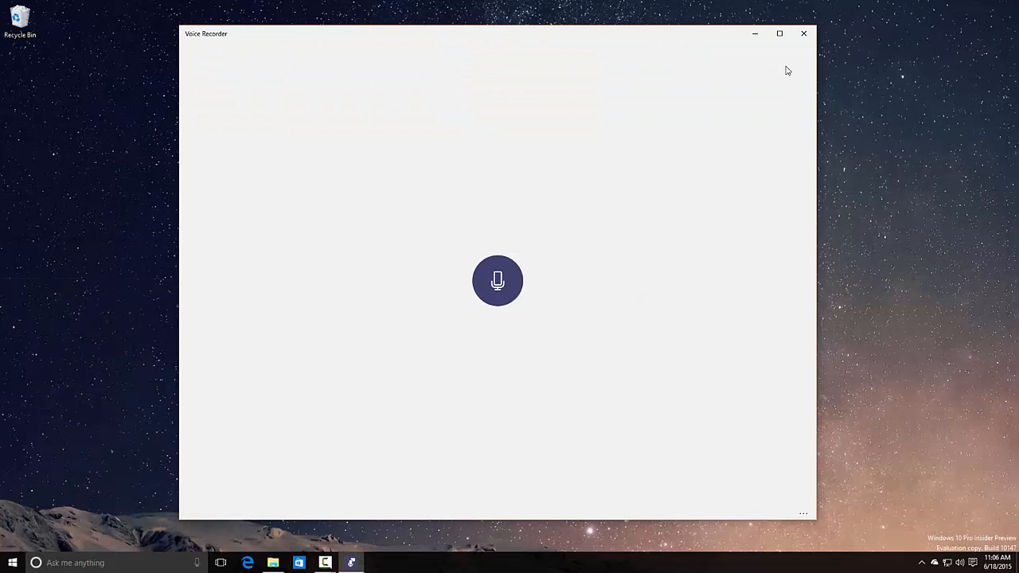
pyautogui.click(12, 563)
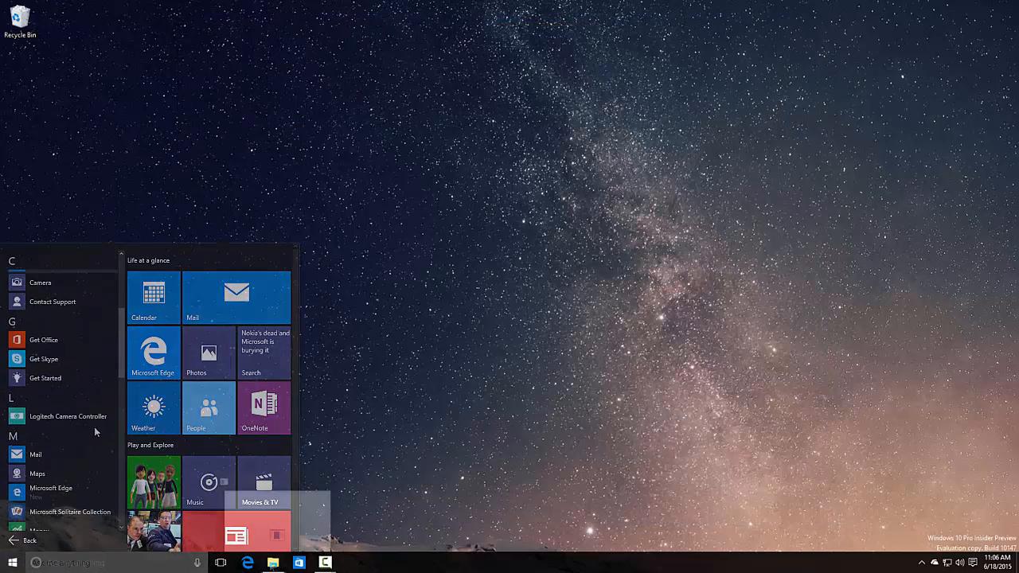
# View This PC's folders and drives, inspect Local Disk (C:), and check the Computer tab
pyautogui.click(273, 563)
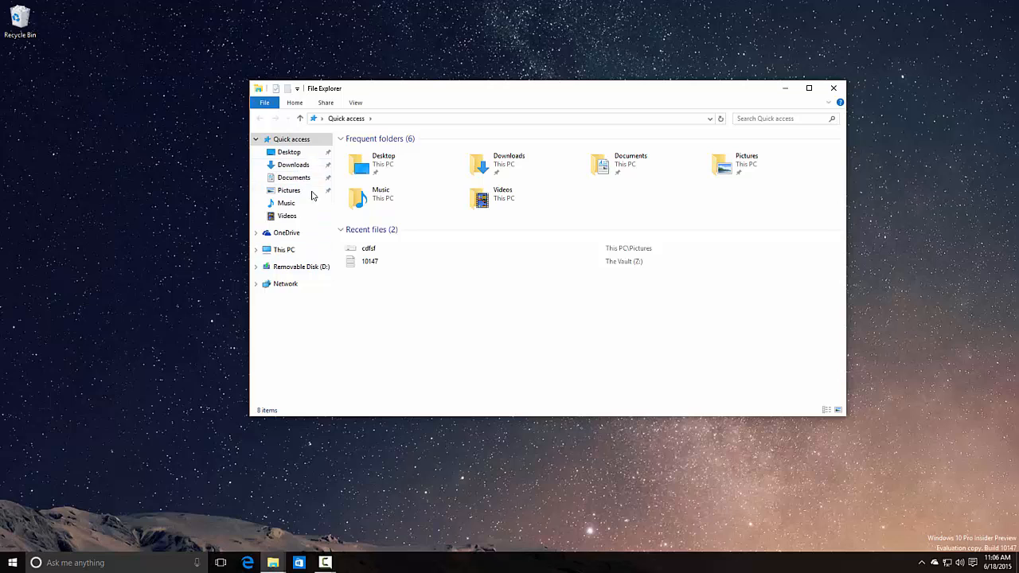
pyautogui.click(283, 249)
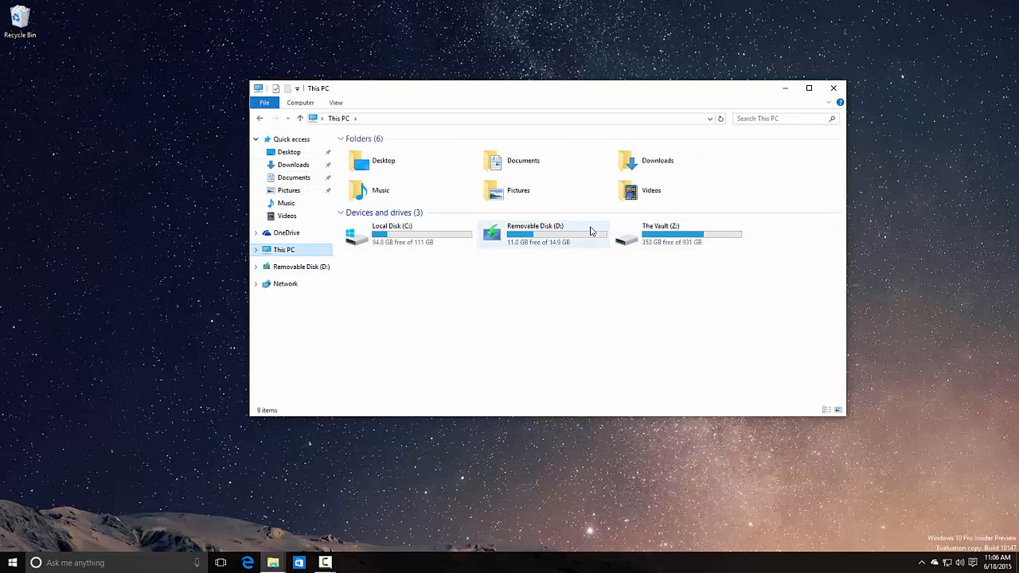
pyautogui.click(407, 230)
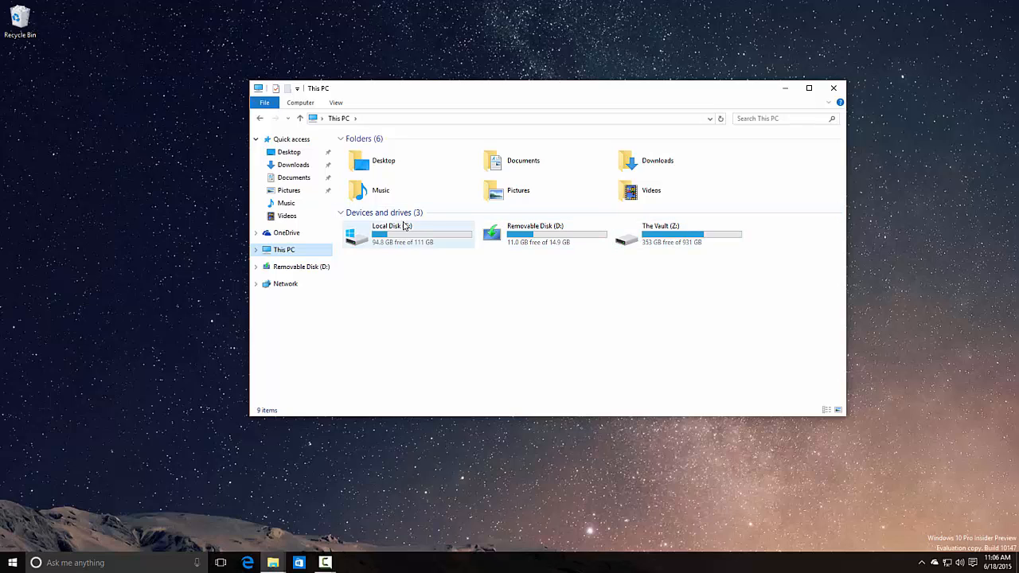
pyautogui.rightClick(409, 234)
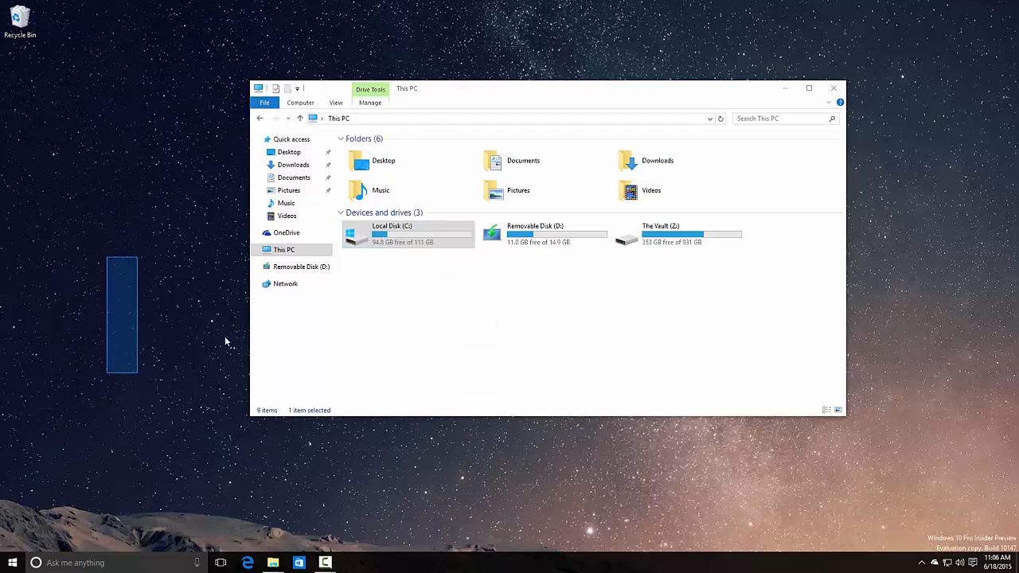
pyautogui.click(765, 175)
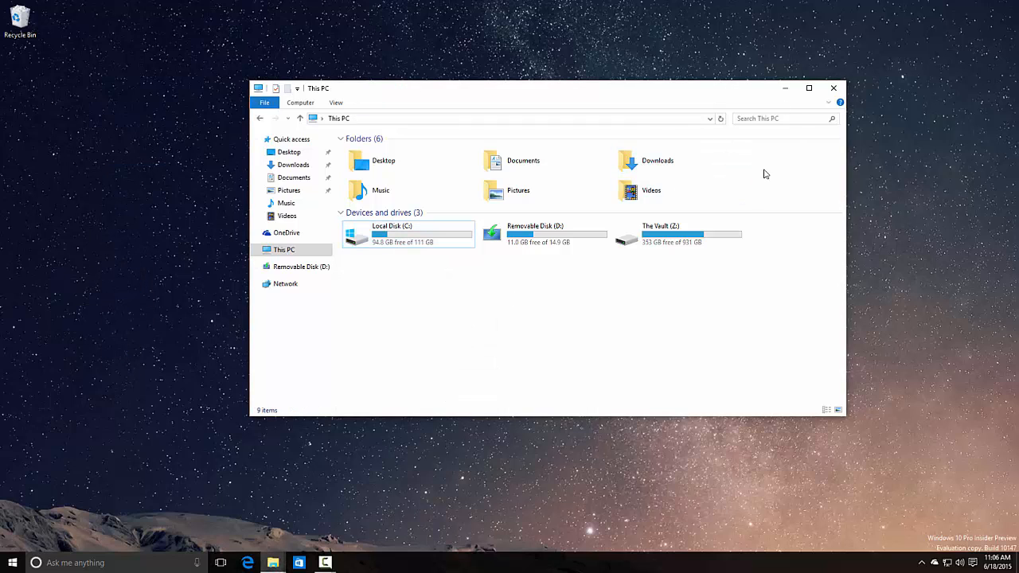
pyautogui.moveTo(343, 130)
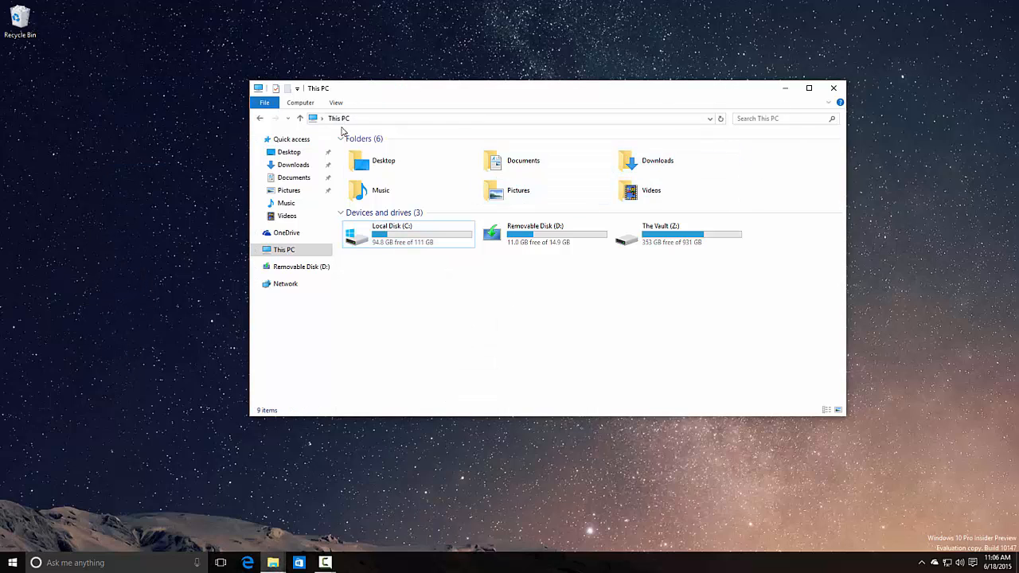
pyautogui.click(300, 102)
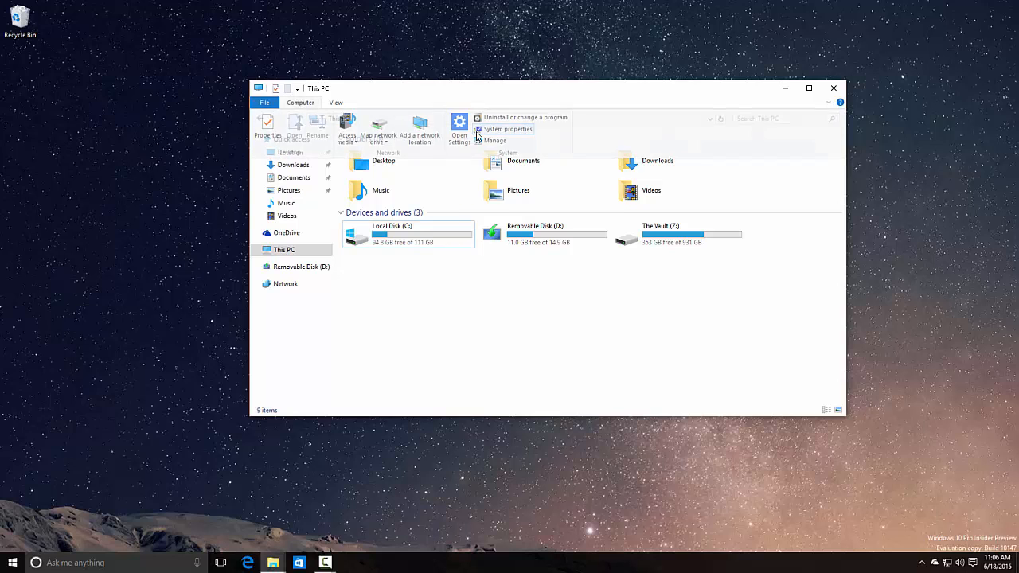
pyautogui.click(508, 129)
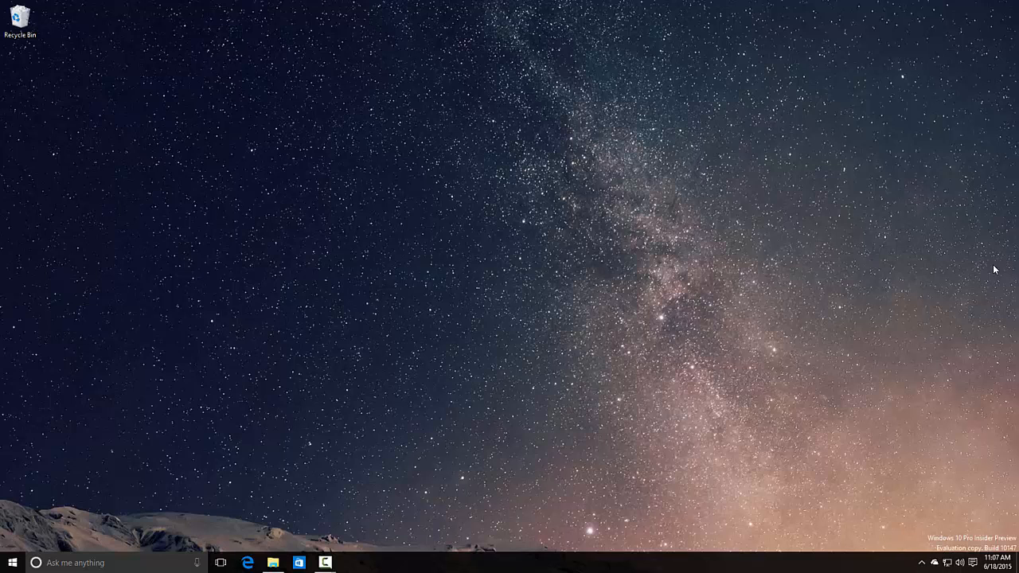
pyautogui.moveTo(1004, 285)
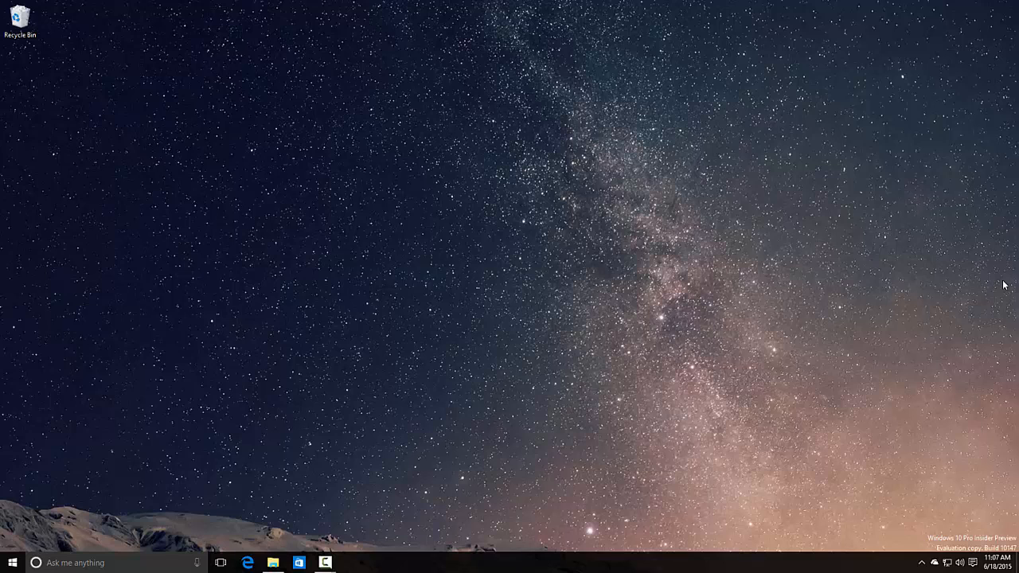